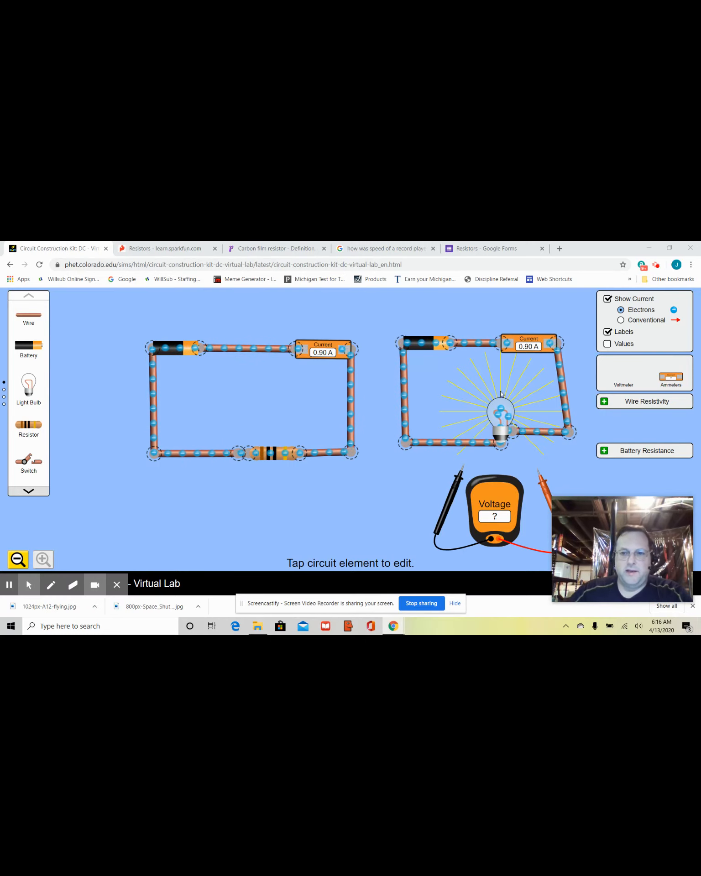
Step: Select the light bulb and raise its resistance from 4.0 to 10.0 ohms
click(501, 419)
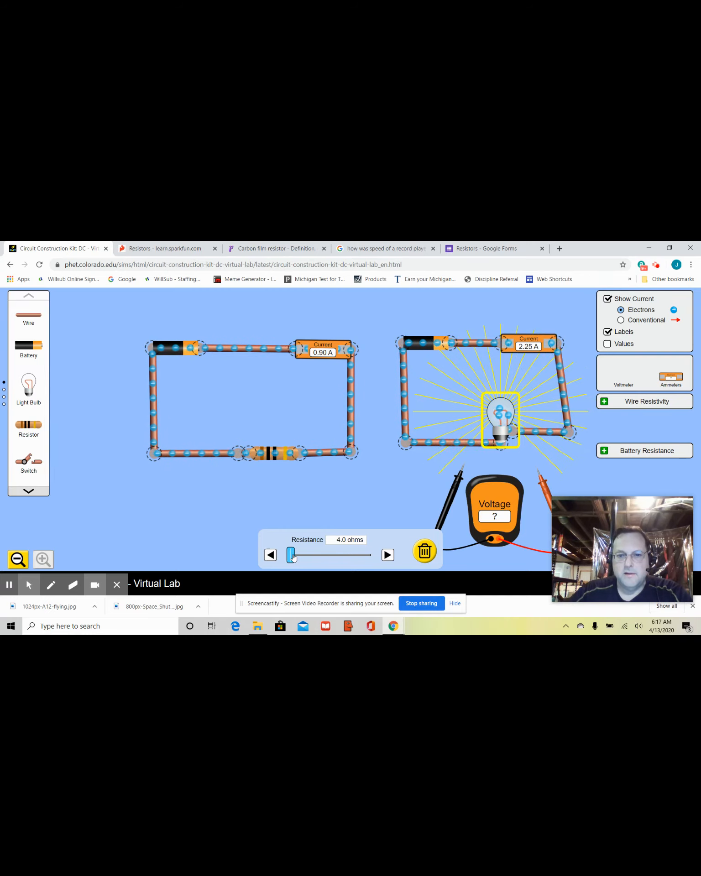
drag(291, 554, 295, 554)
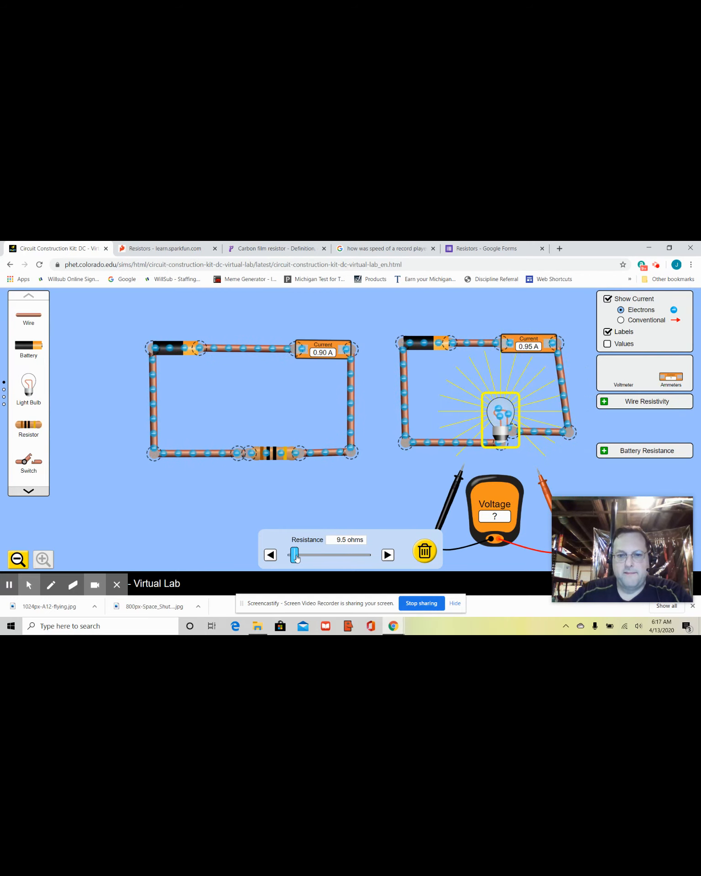
drag(295, 555, 296, 555)
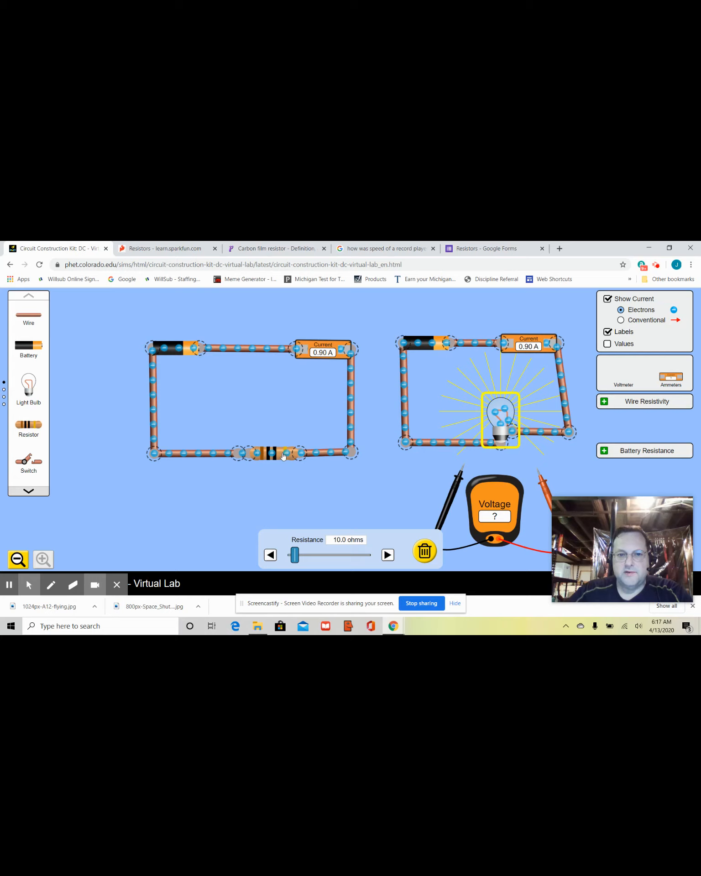
click(274, 454)
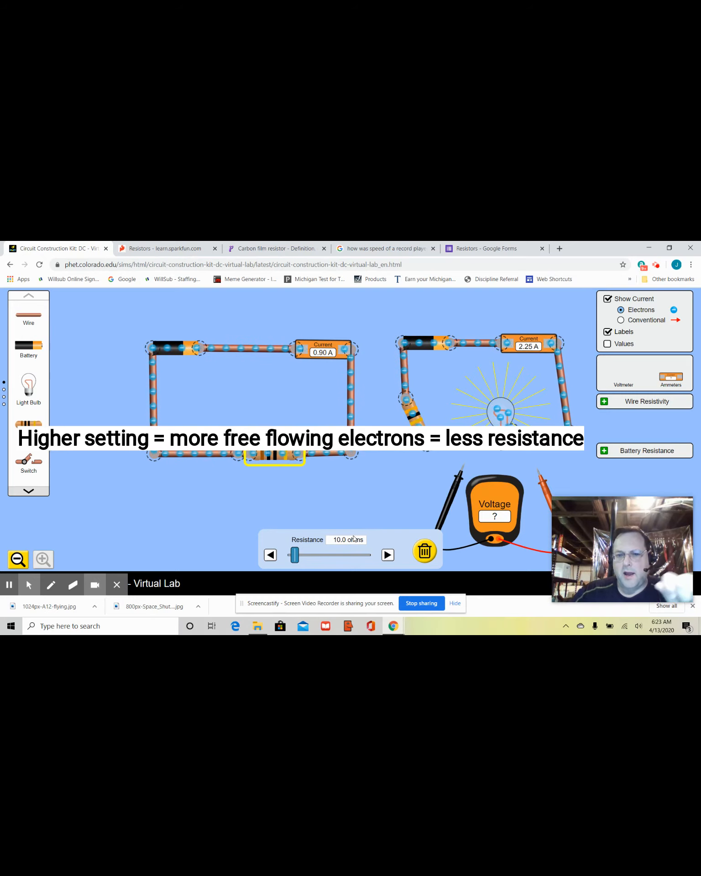
Step: Lower the left resistor through 8.5 and 4.5 to 2.0 ohms, giving 4.50 A
drag(295, 554, 295, 554)
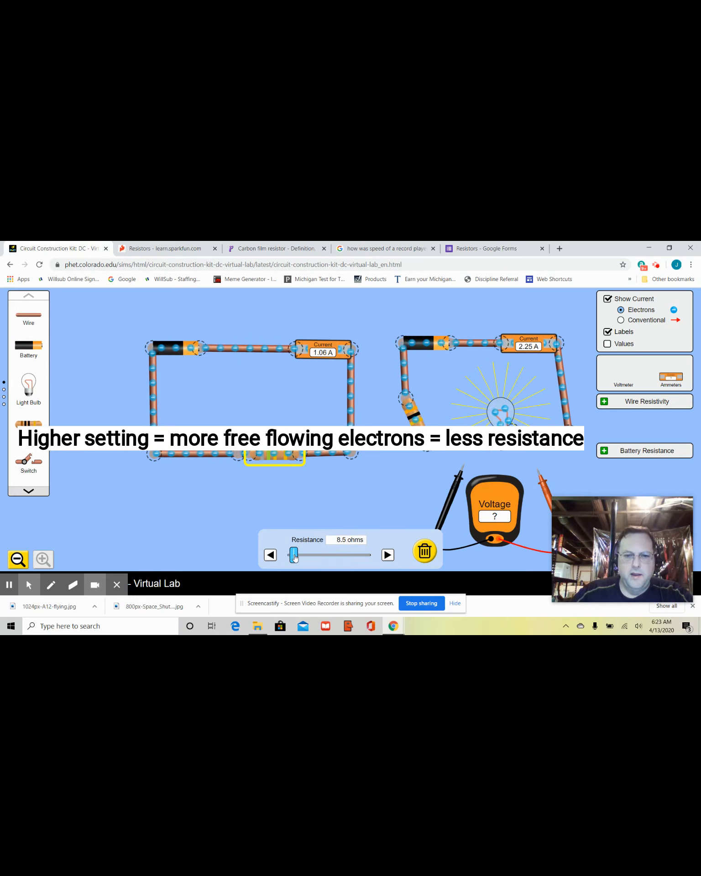
drag(294, 555, 291, 554)
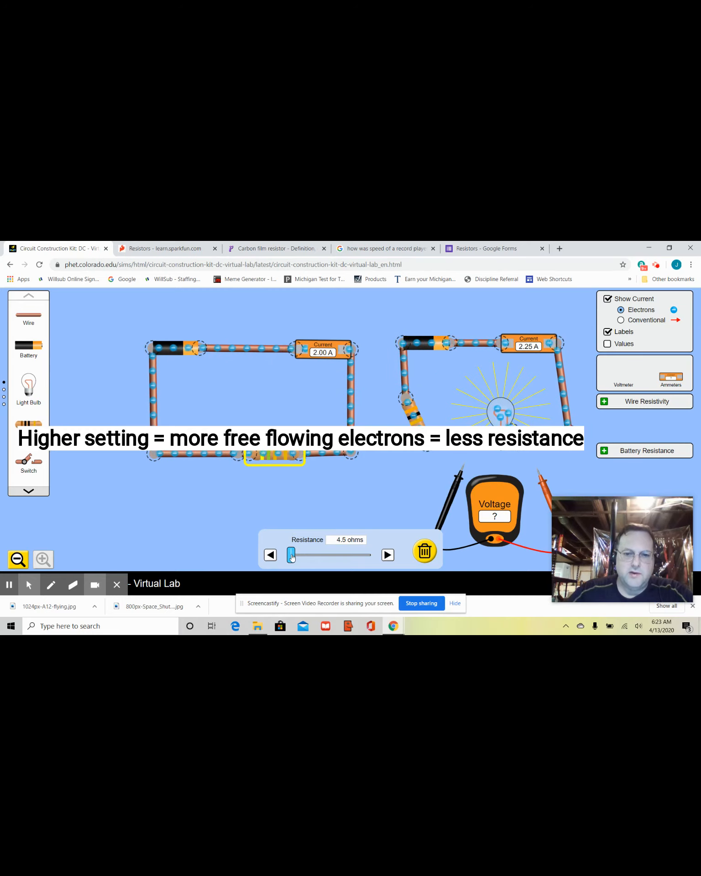
drag(291, 555, 289, 554)
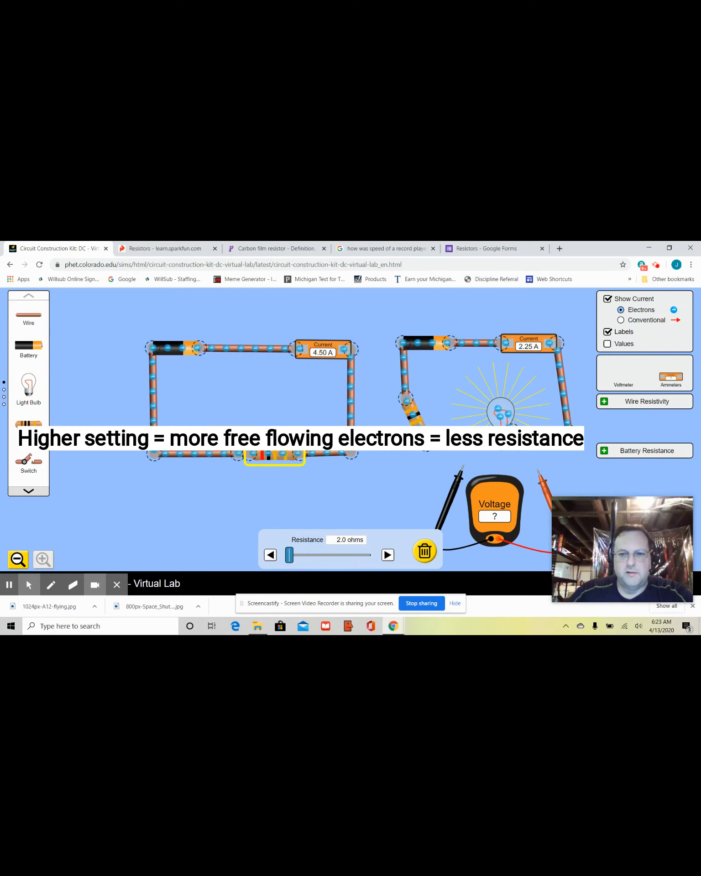
drag(289, 555, 299, 555)
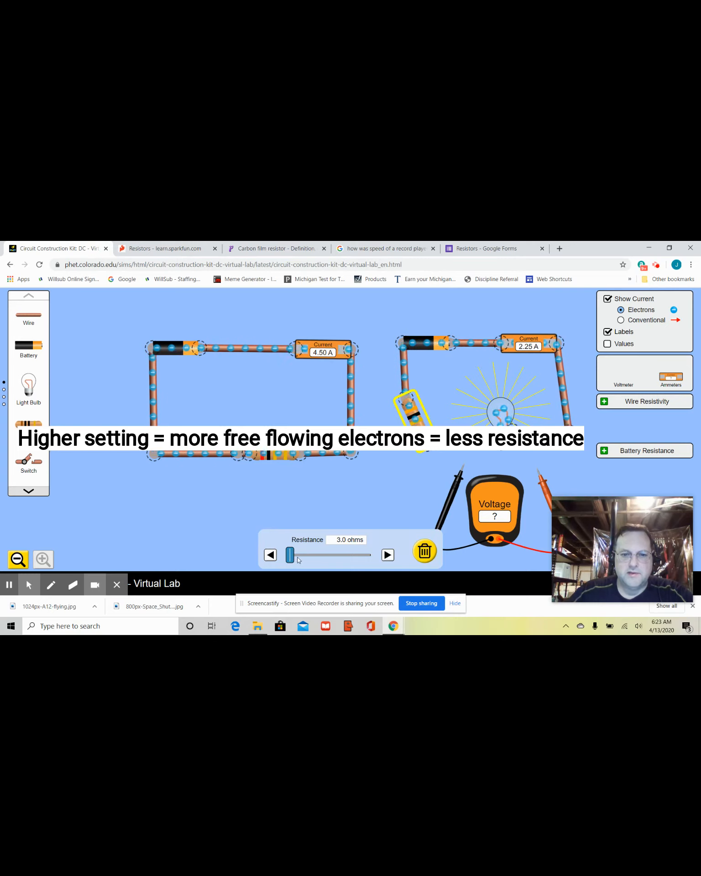
Step: Sweep the bulb circuit's resistor from 1.0 to 13.0 ohms, ending at 3.5 ohms (2.00 A)
drag(289, 555, 289, 554)
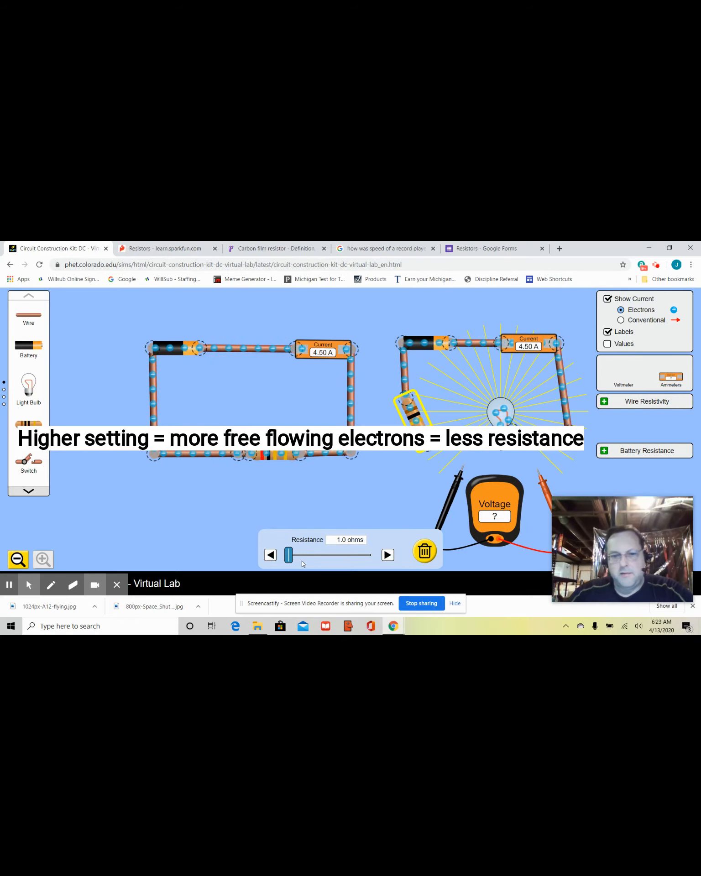
drag(288, 554, 290, 554)
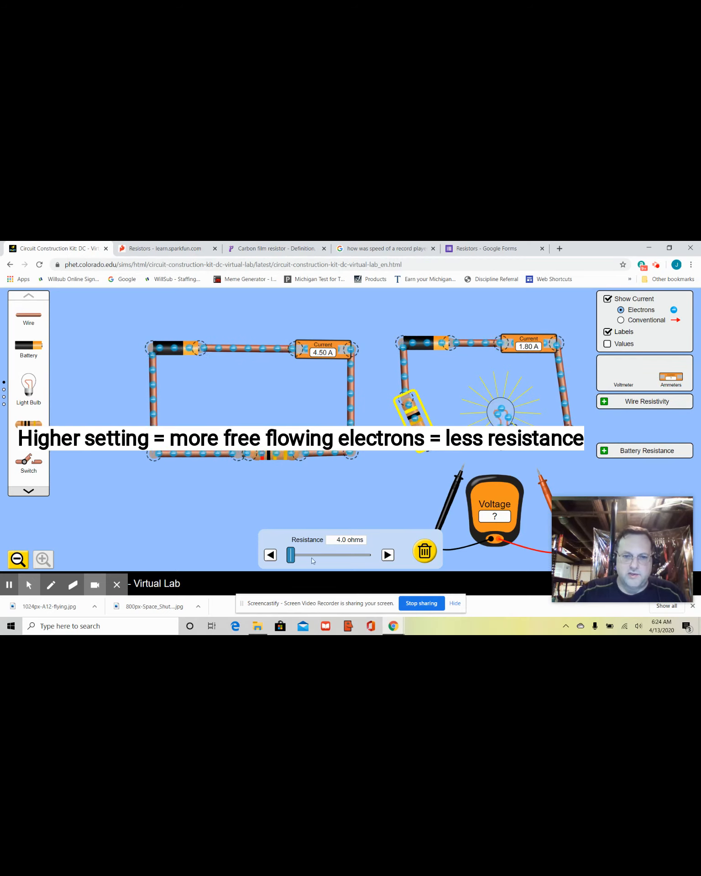
drag(289, 555, 294, 554)
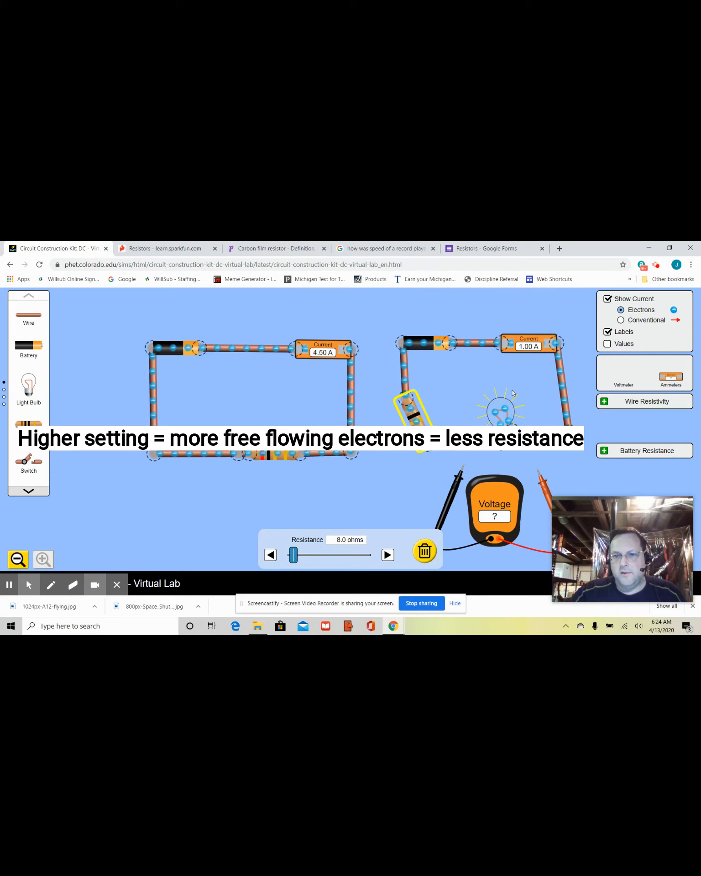
drag(293, 555, 298, 555)
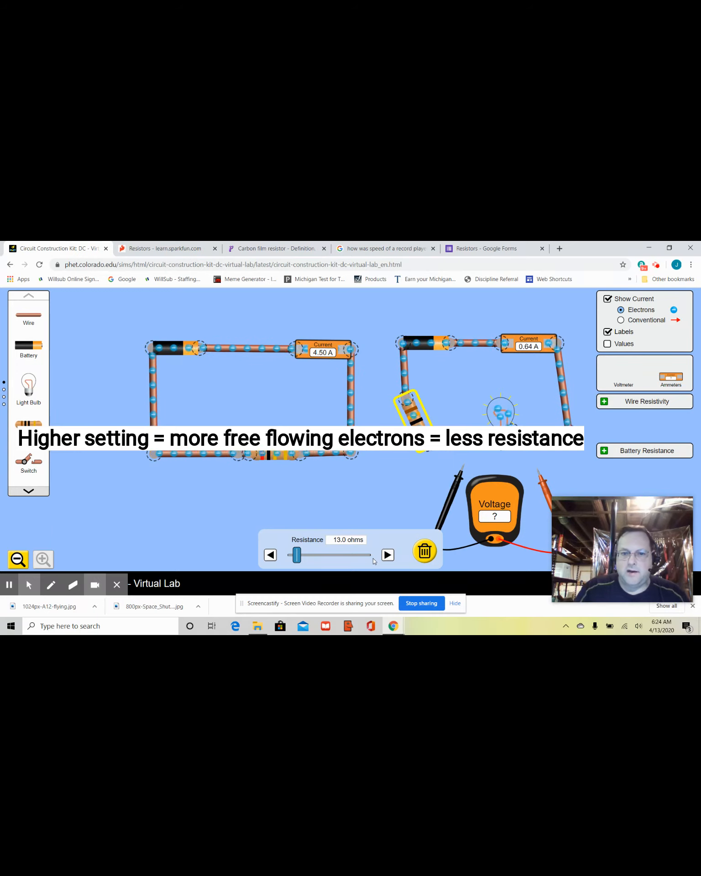
drag(297, 555, 290, 555)
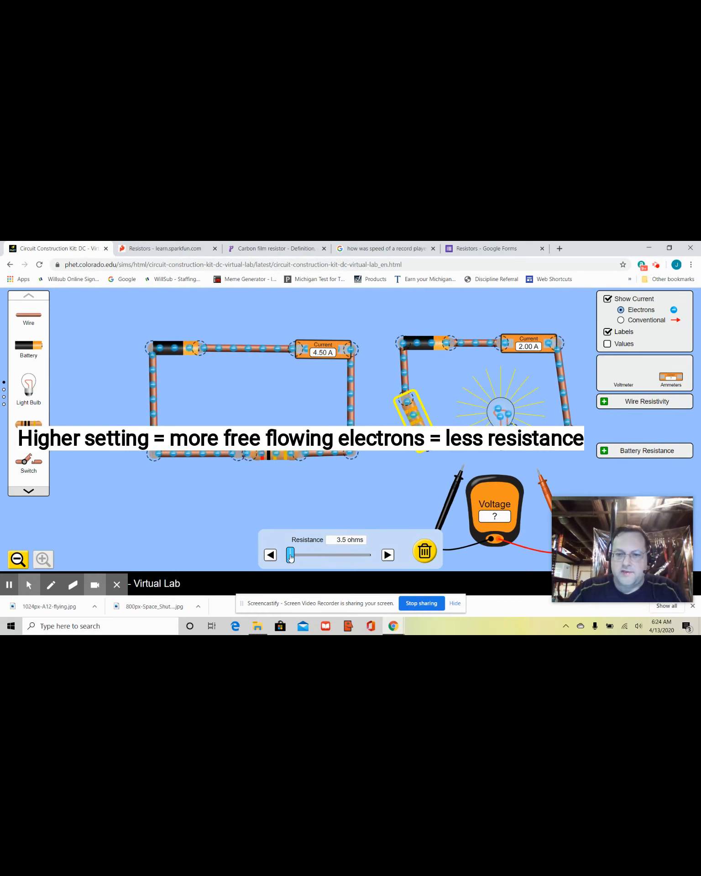
Step: Set the bulb circuit's resistor to 25.0 ohms, dropping that loop's current to 0.35 A
drag(290, 554, 305, 554)
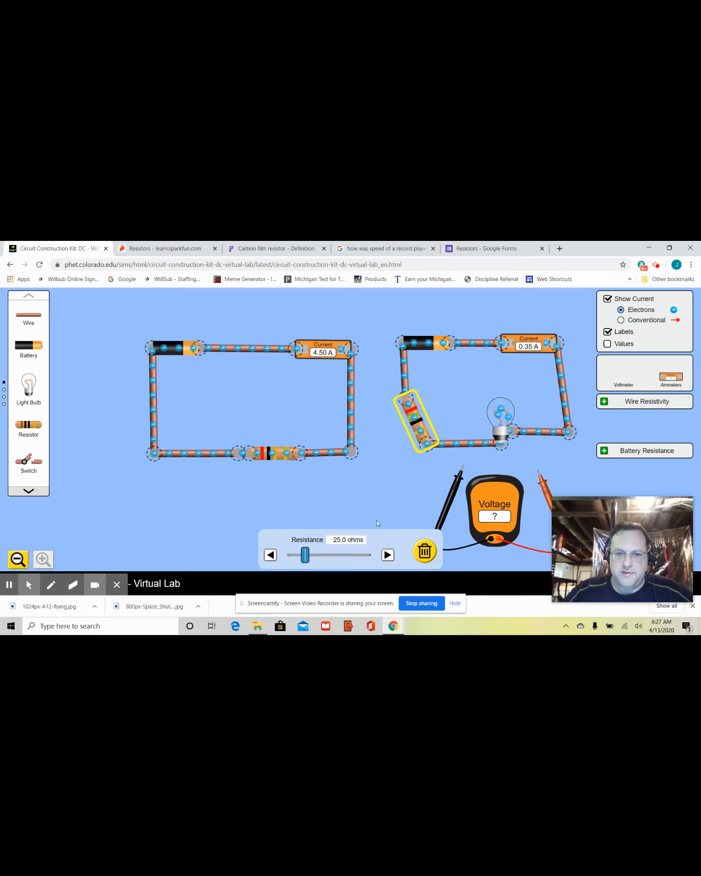
Step: Push the bulb circuit's resistor up to 98 ohms, then down to 6 and back to 22 ohms
drag(303, 554, 311, 554)
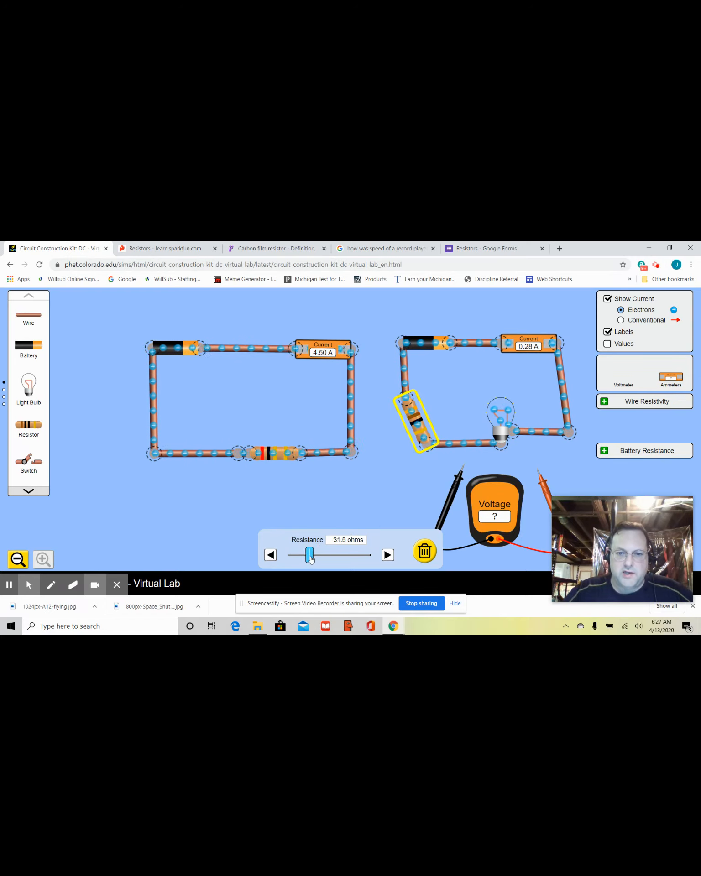
drag(311, 555, 324, 555)
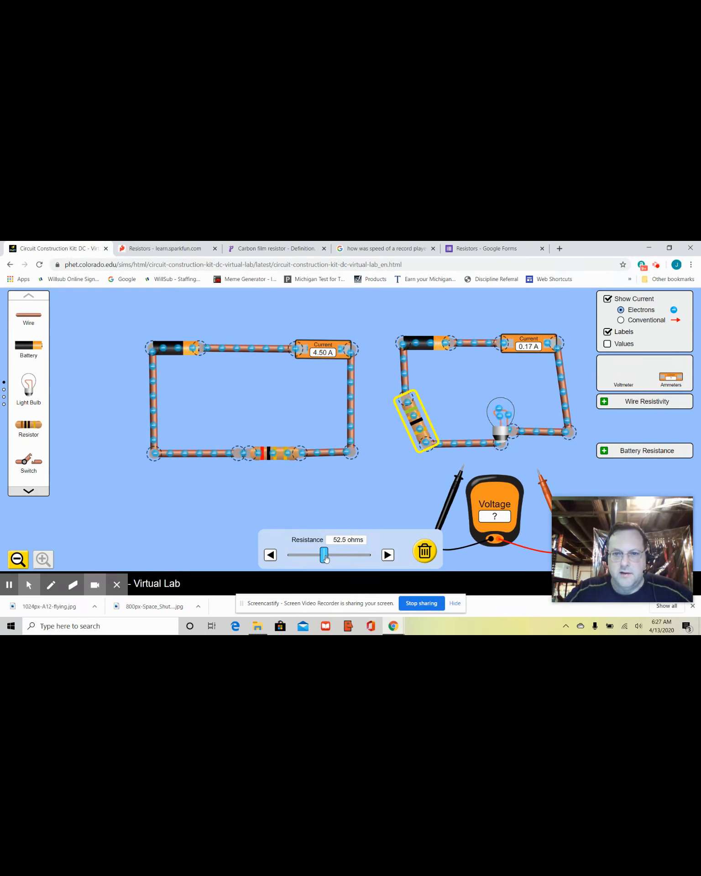
drag(325, 554, 355, 554)
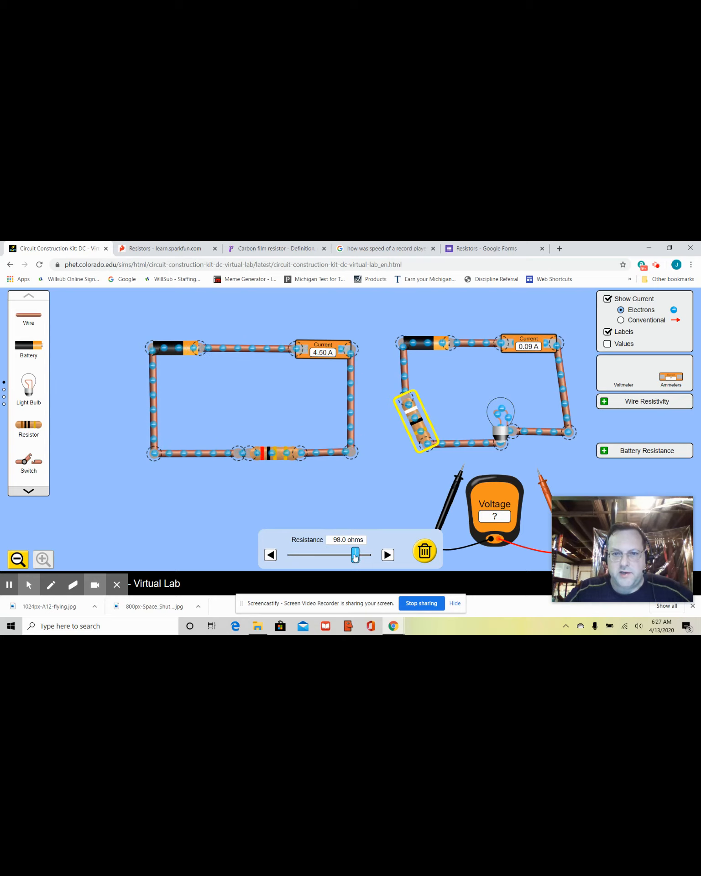
drag(355, 554, 291, 555)
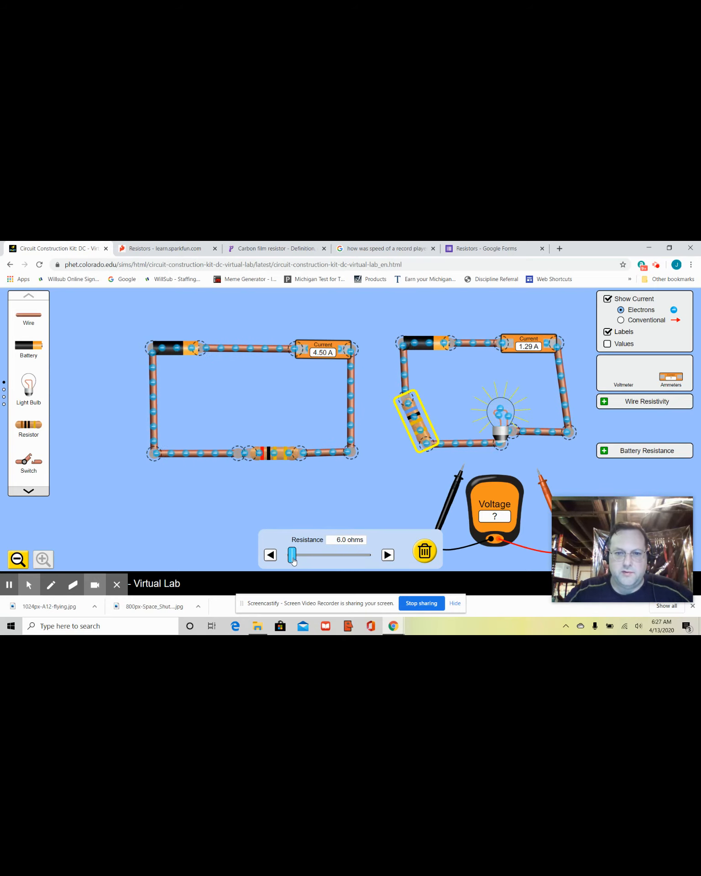
drag(293, 555, 302, 554)
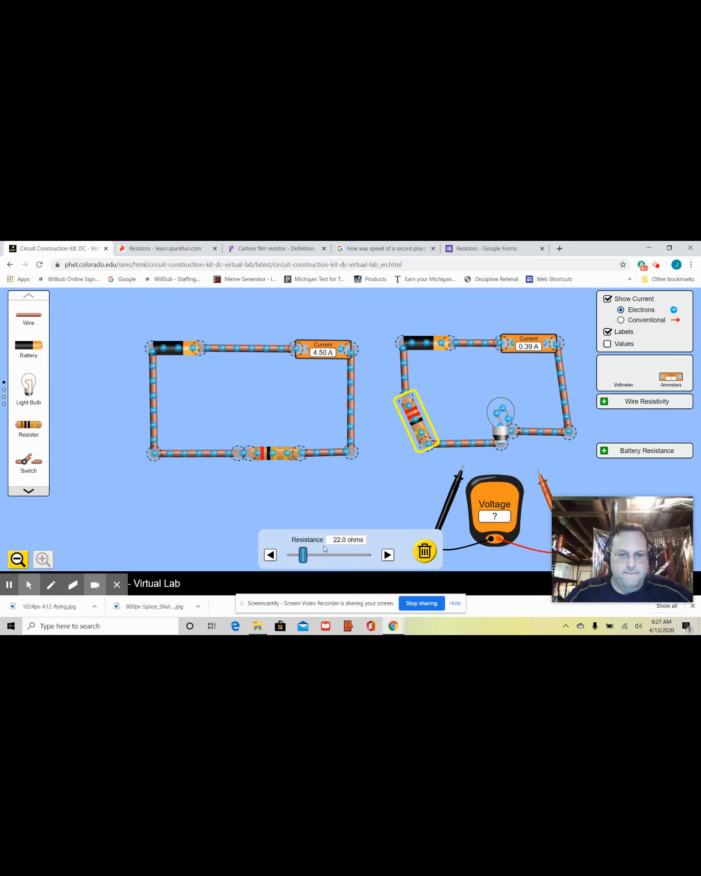
Step: Adjust the resistance between about 4 and 10.5 ohms until the current reads 0.90 A
drag(301, 555, 296, 555)
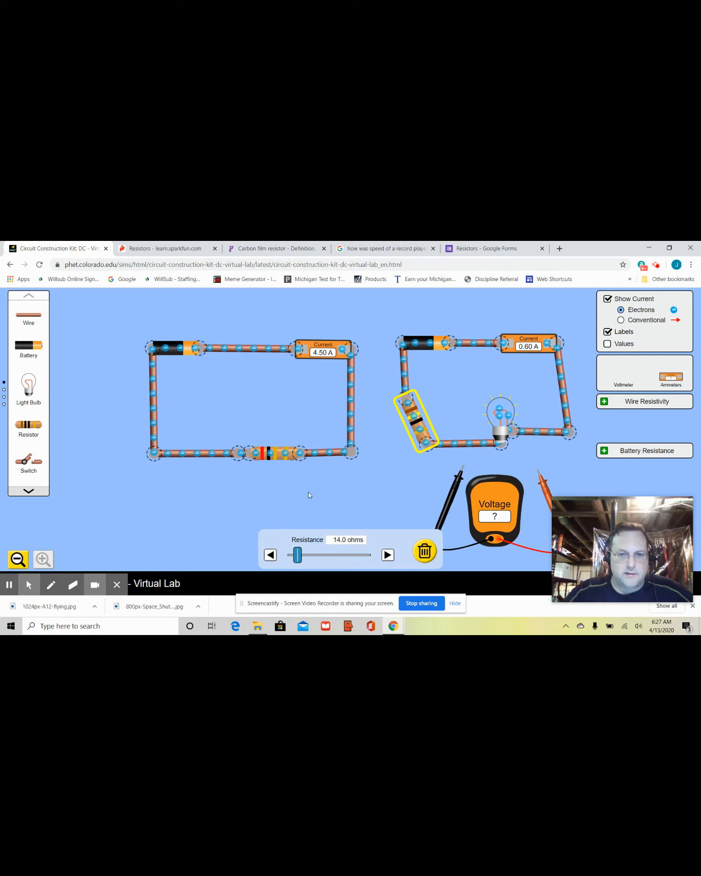
drag(297, 555, 291, 555)
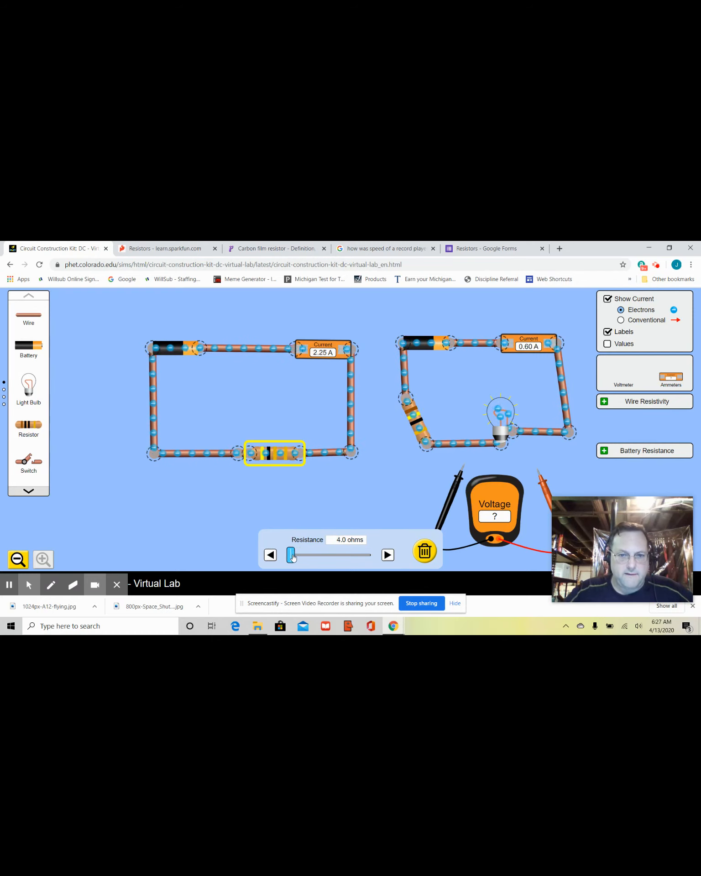
drag(291, 555, 296, 554)
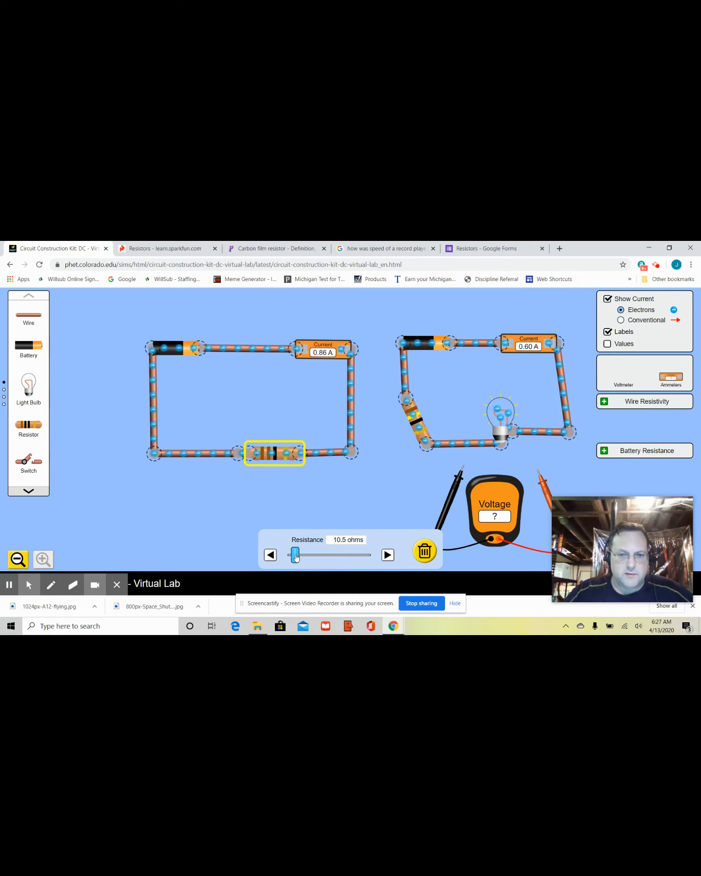
drag(296, 555, 295, 554)
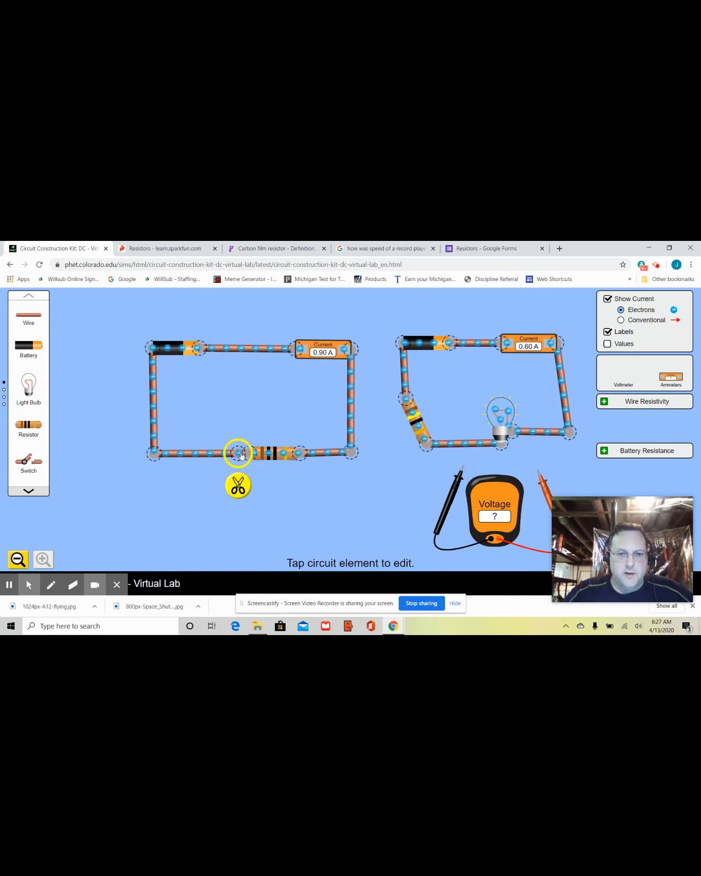
Step: Split the wire joint beside the left circuit's resistor, then switch to the SparkFun tutorial
click(238, 485)
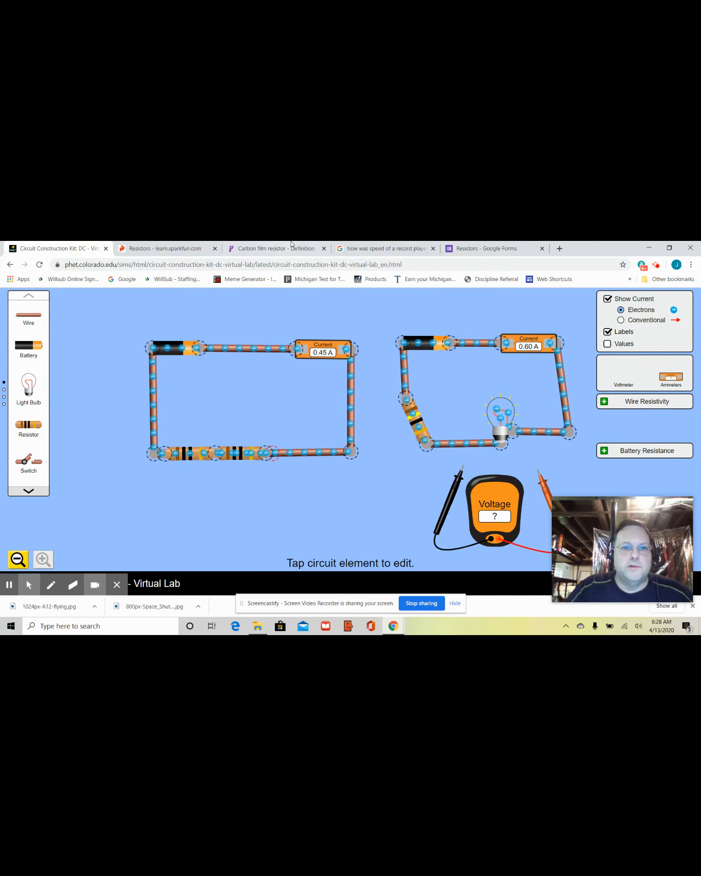
click(165, 248)
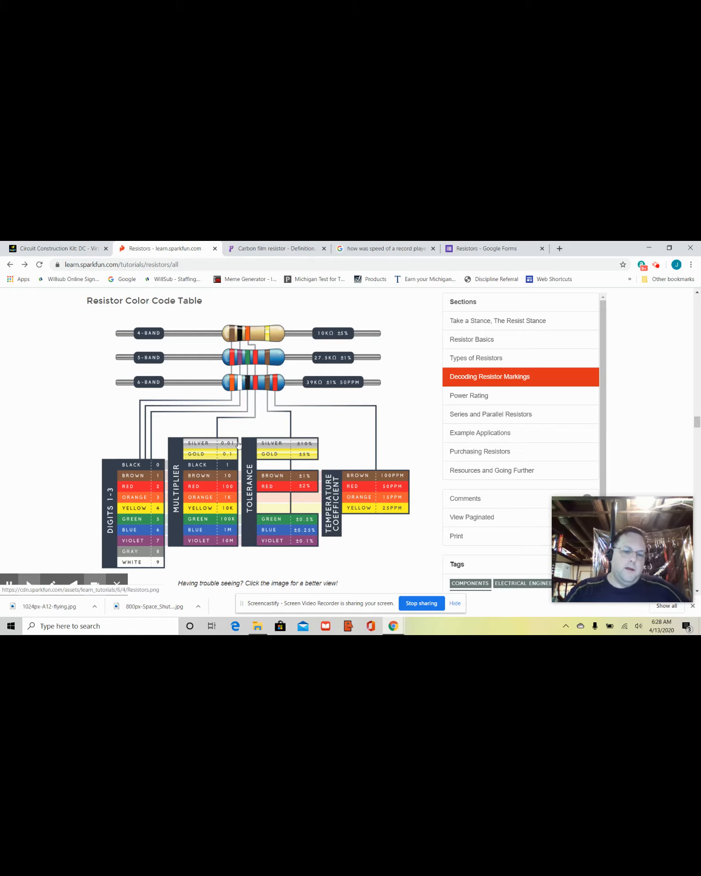
mouse_move(154, 553)
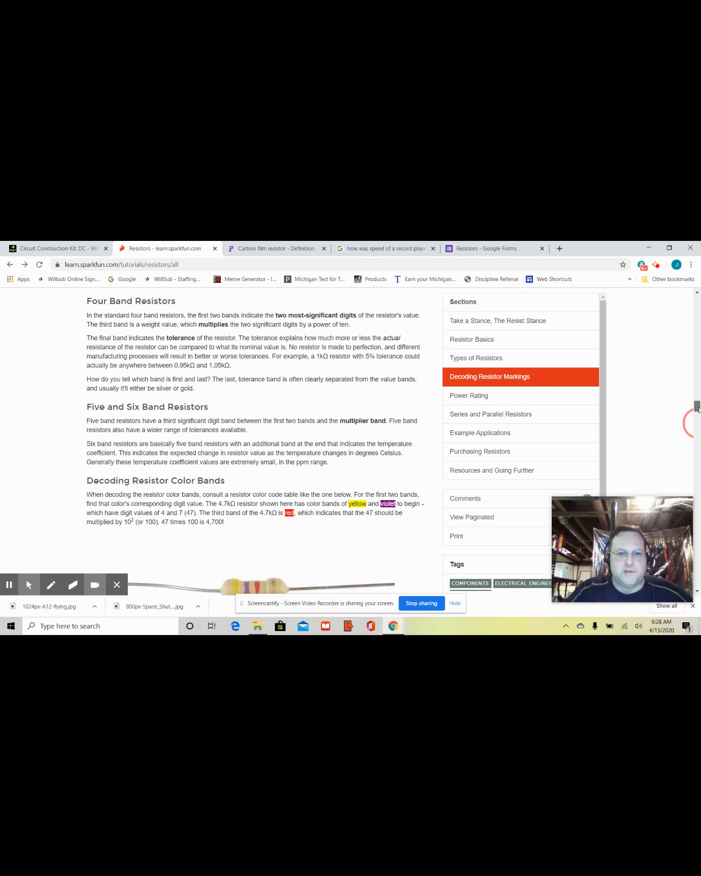
Step: Scroll the SparkFun Resistors tutorial to the Resistor Composition section on carbon-film resistors
scroll(down, 3)
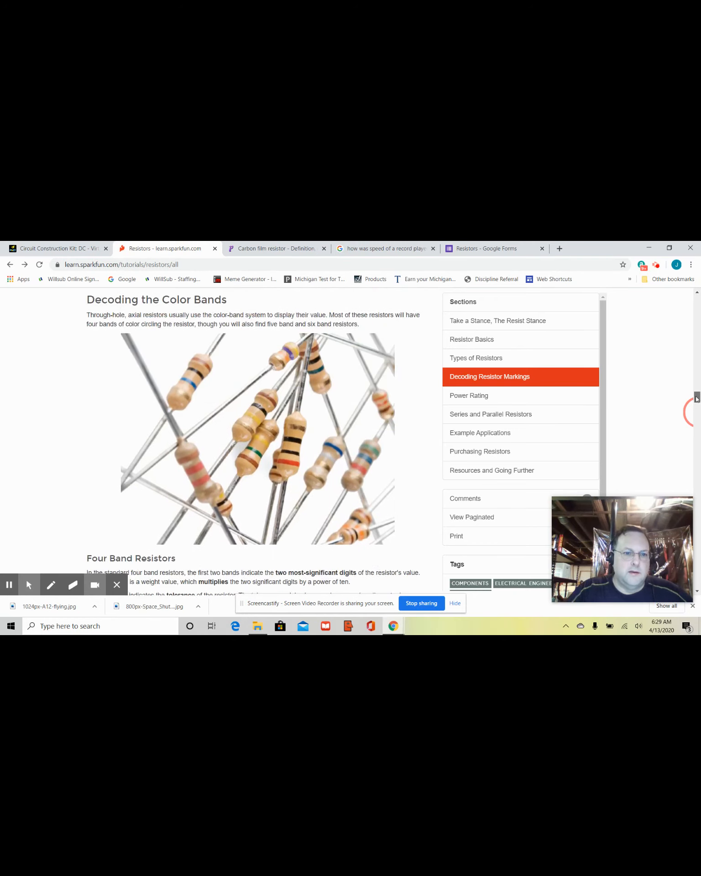
scroll(up, 3)
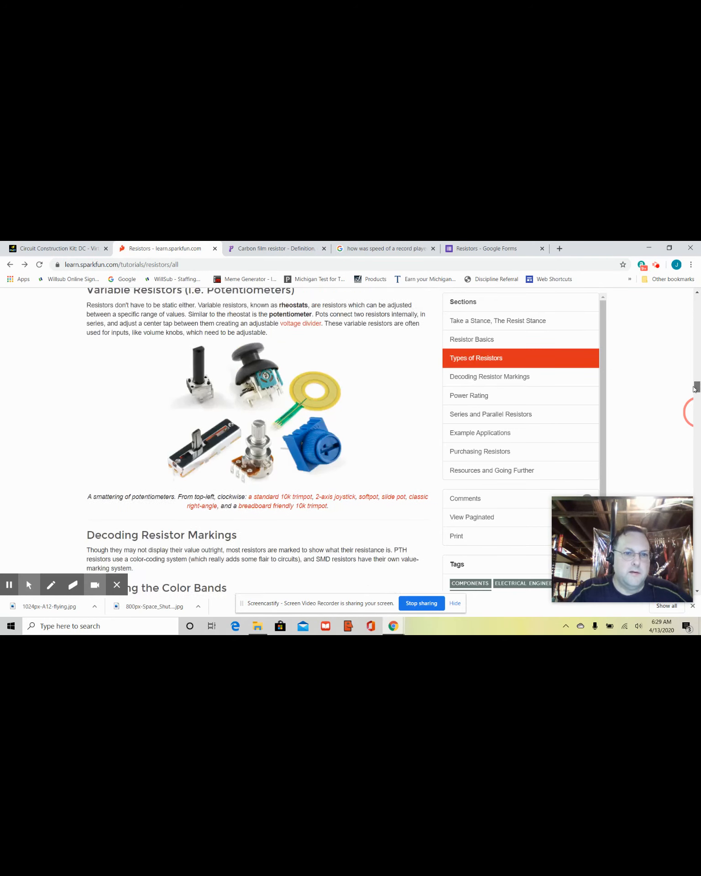
scroll(down, 3)
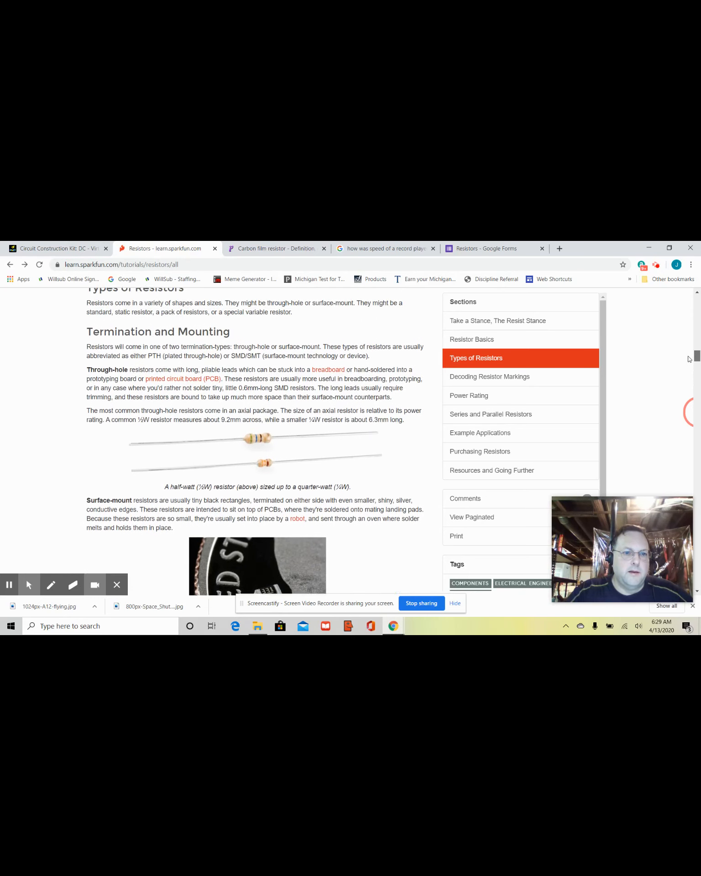
scroll(down, 3)
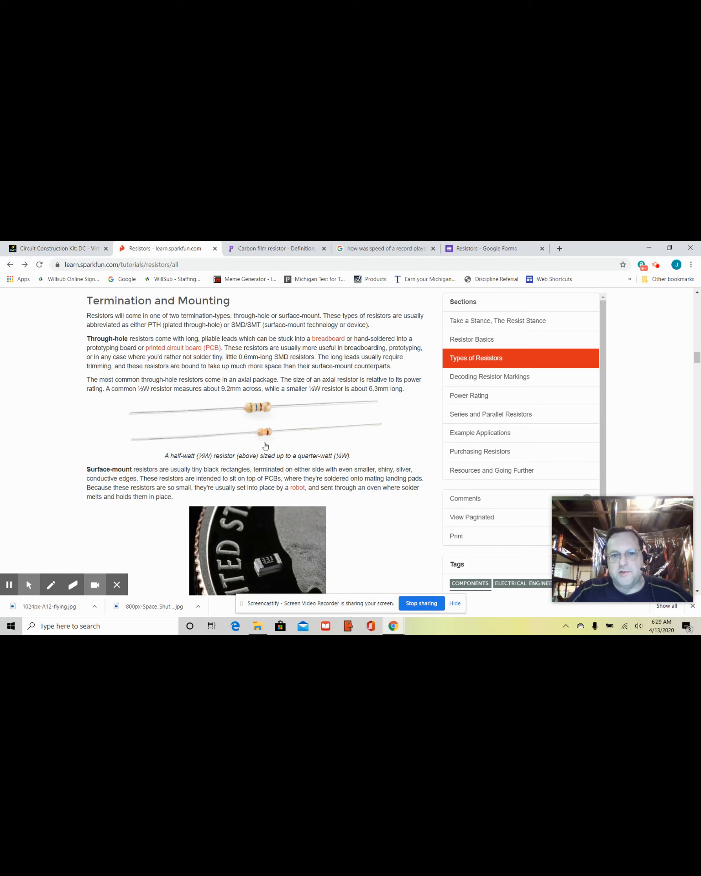
mouse_move(693, 357)
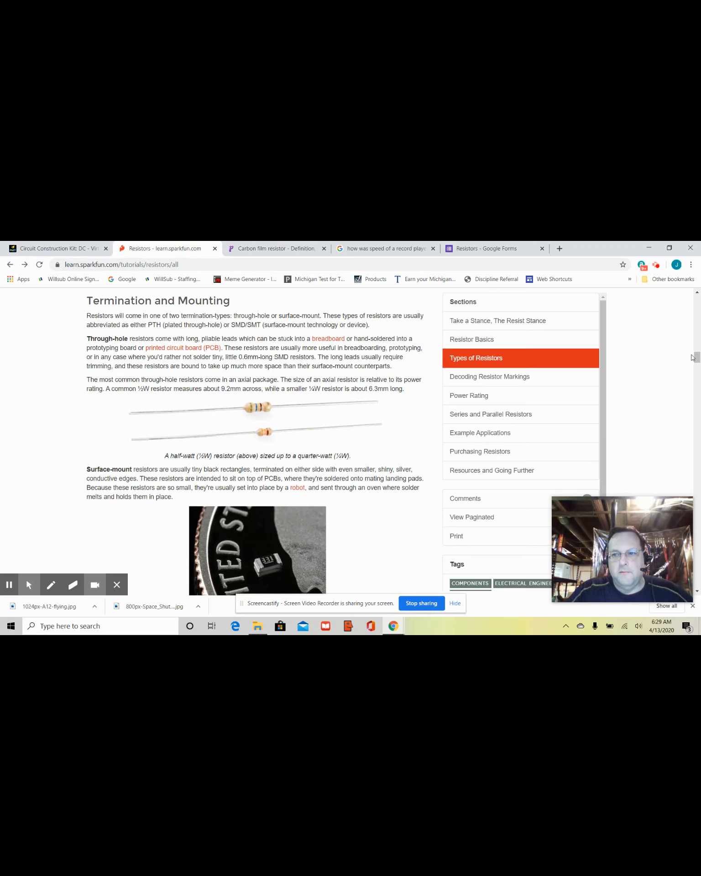
scroll(down, 3)
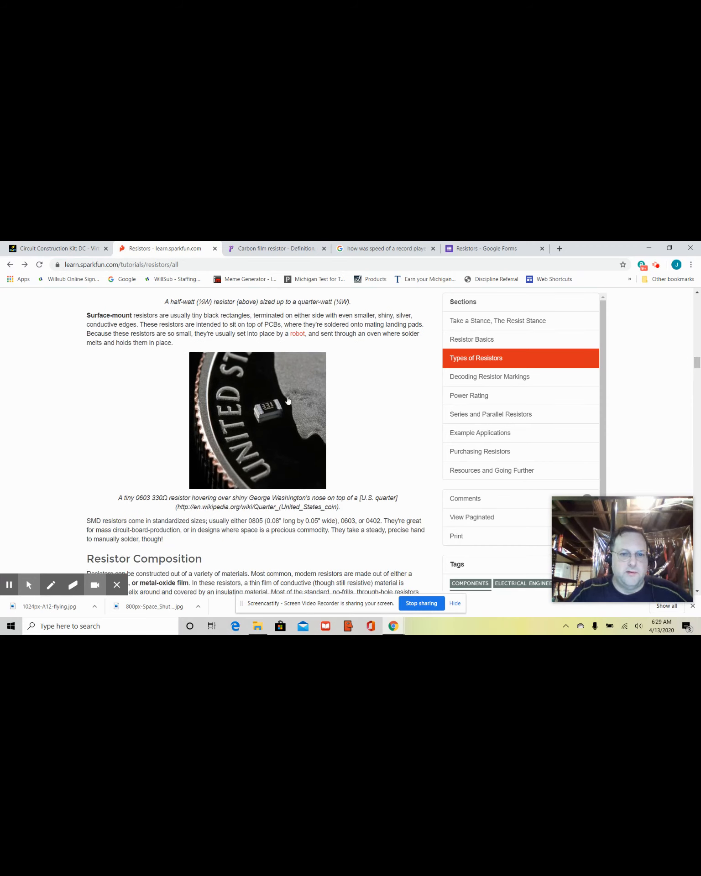
mouse_move(292, 396)
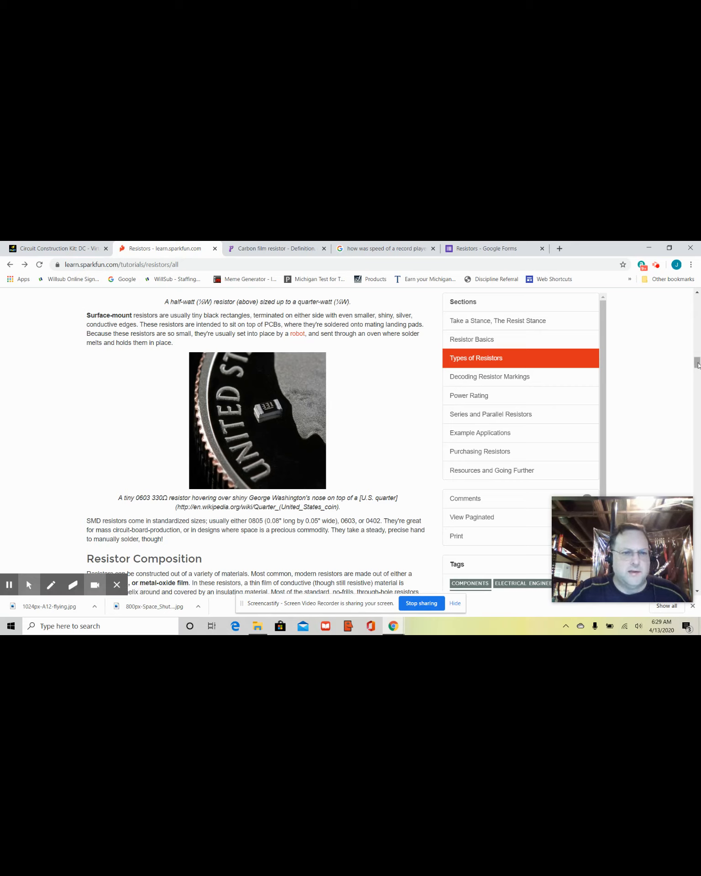
scroll(down, 3)
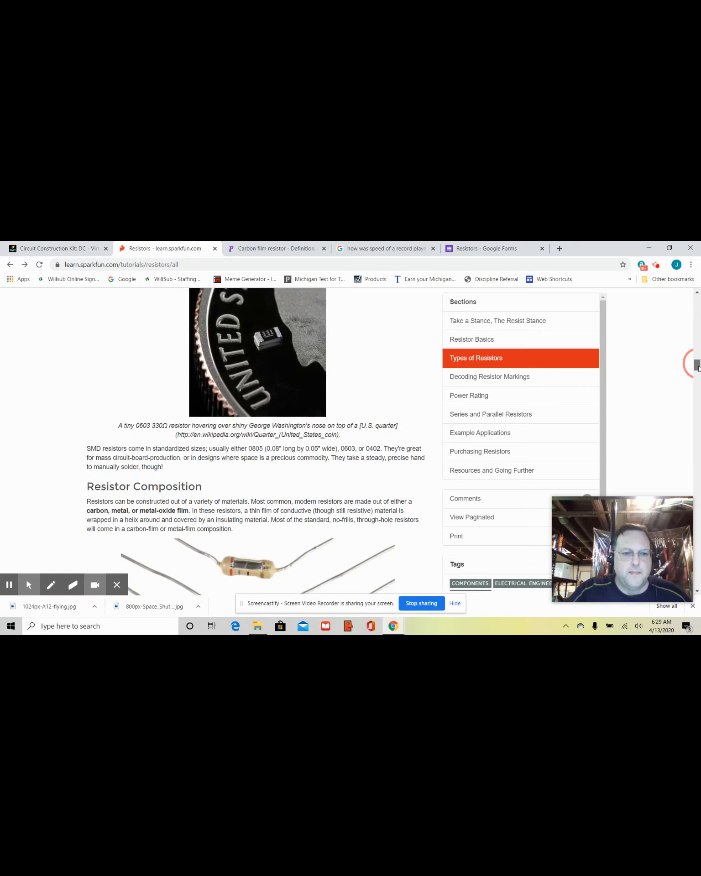
scroll(down, 3)
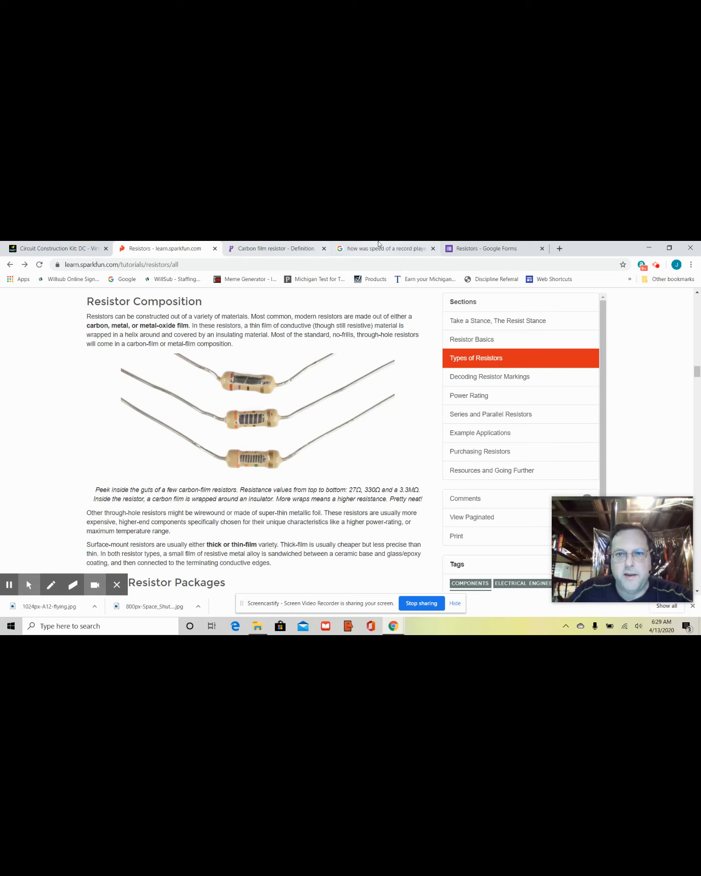
Step: Glance back at the circuit simulation, then return to the SparkFun Resistors tutorial
click(56, 248)
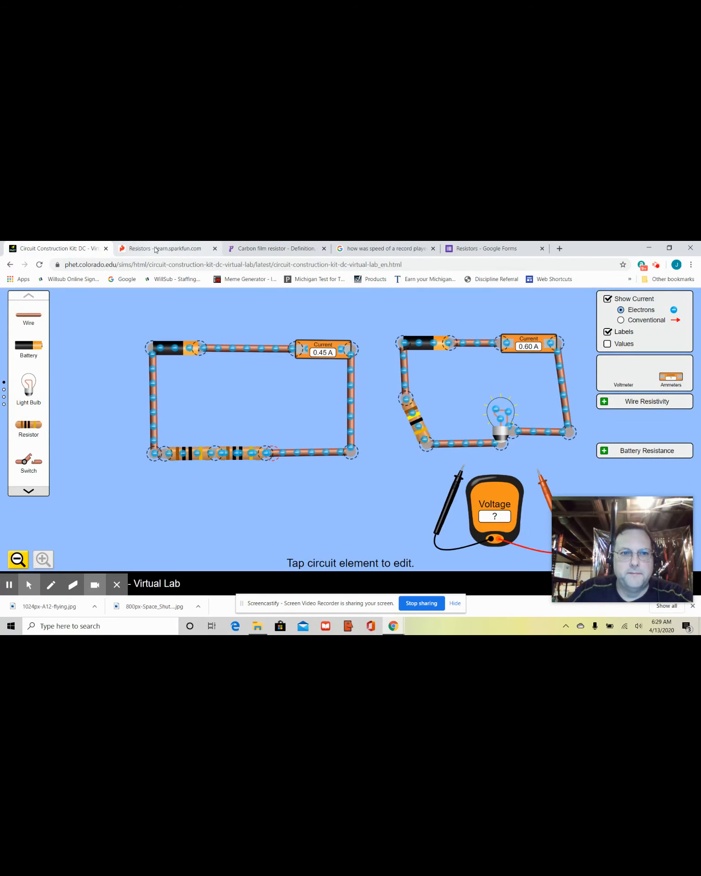
click(164, 248)
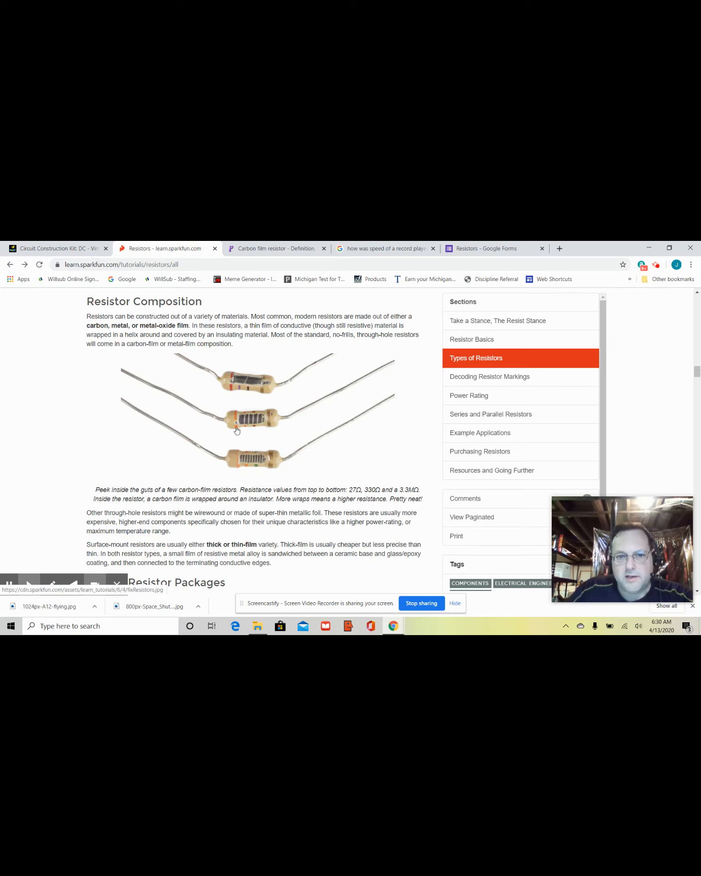
mouse_move(273, 428)
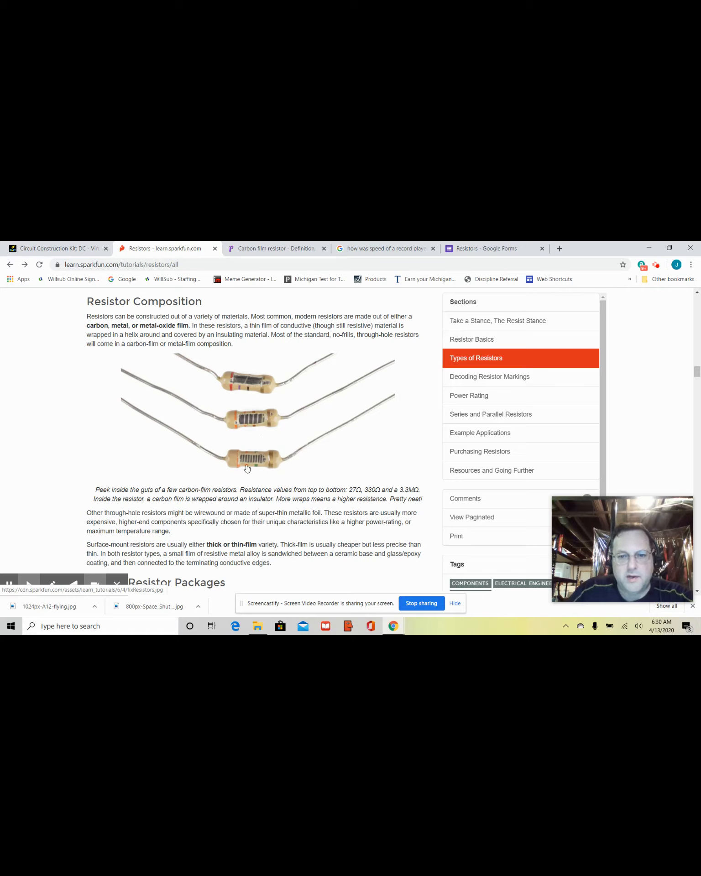
mouse_move(241, 468)
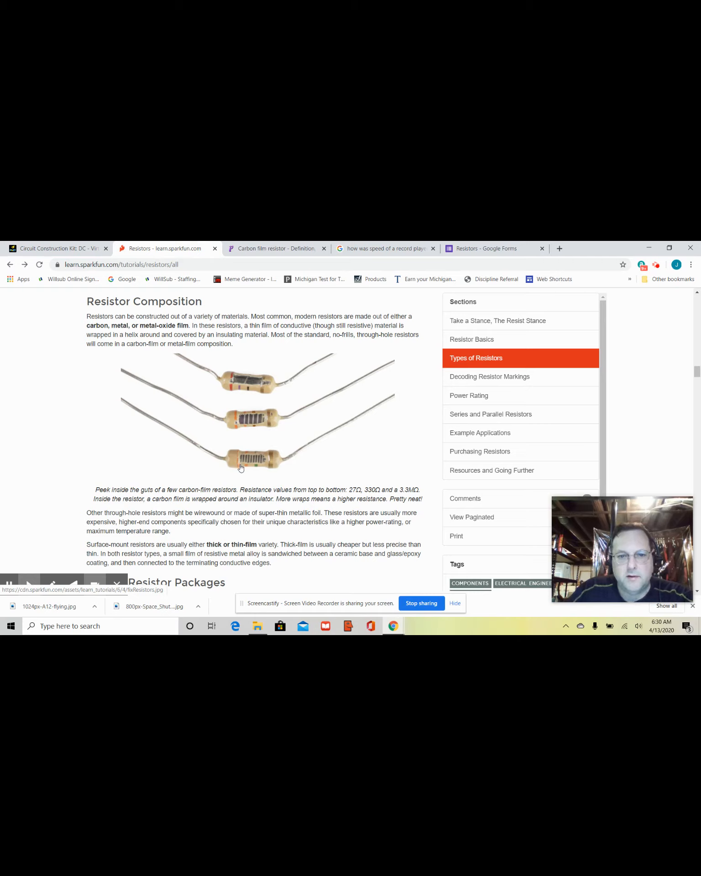
mouse_move(283, 466)
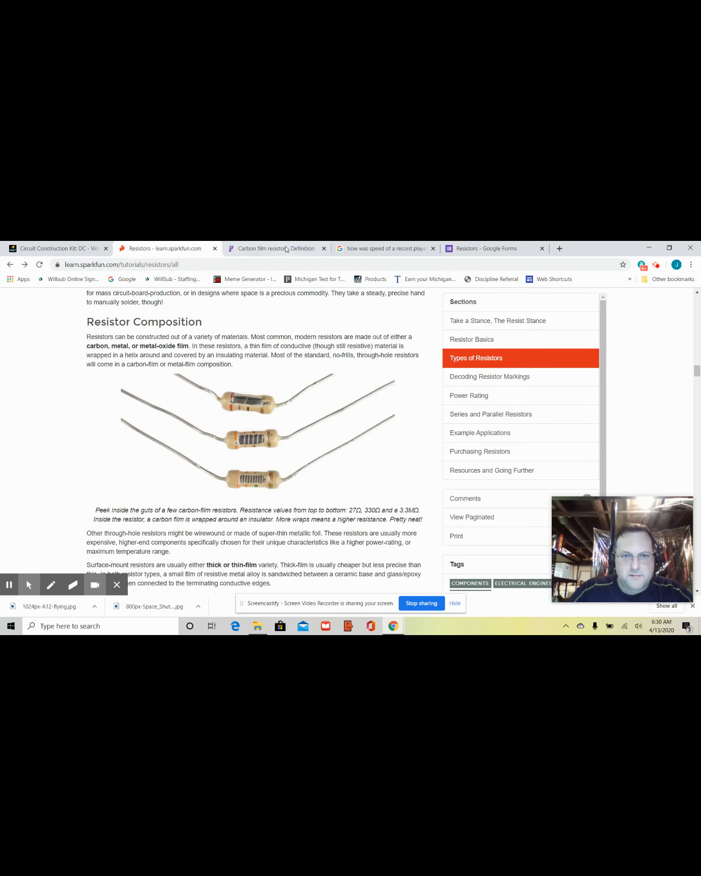
Step: Switch to the Physics and Radio Electronics page with the labelled carbon film resistor diagram
click(273, 248)
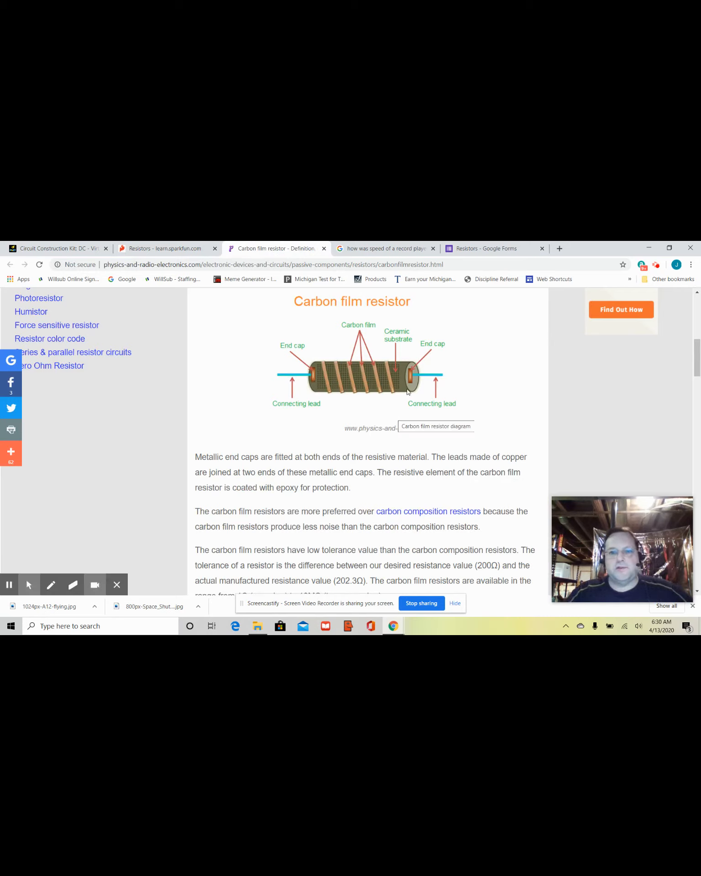
mouse_move(380, 391)
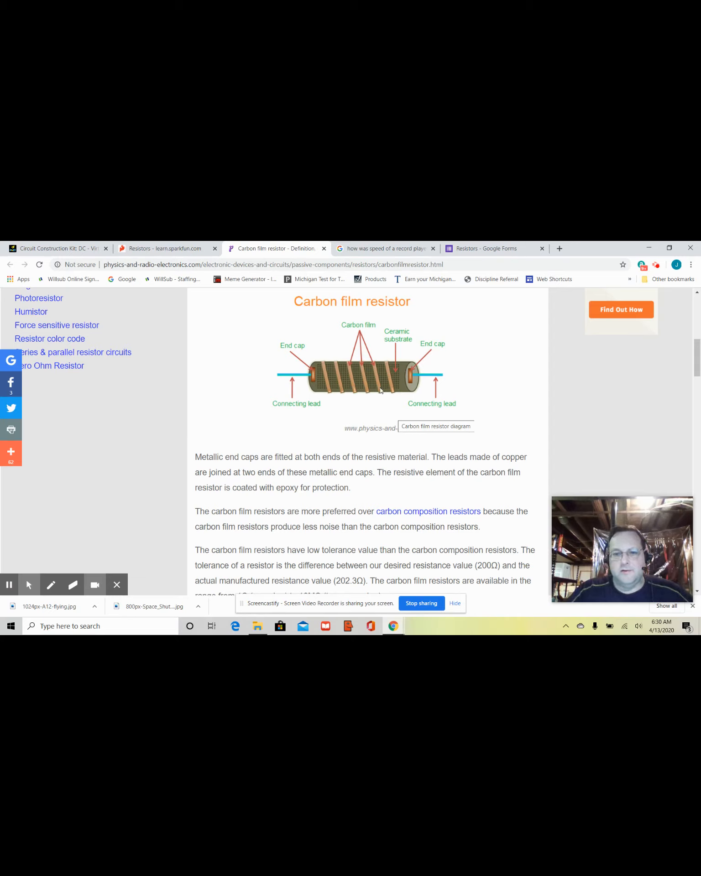
mouse_move(316, 387)
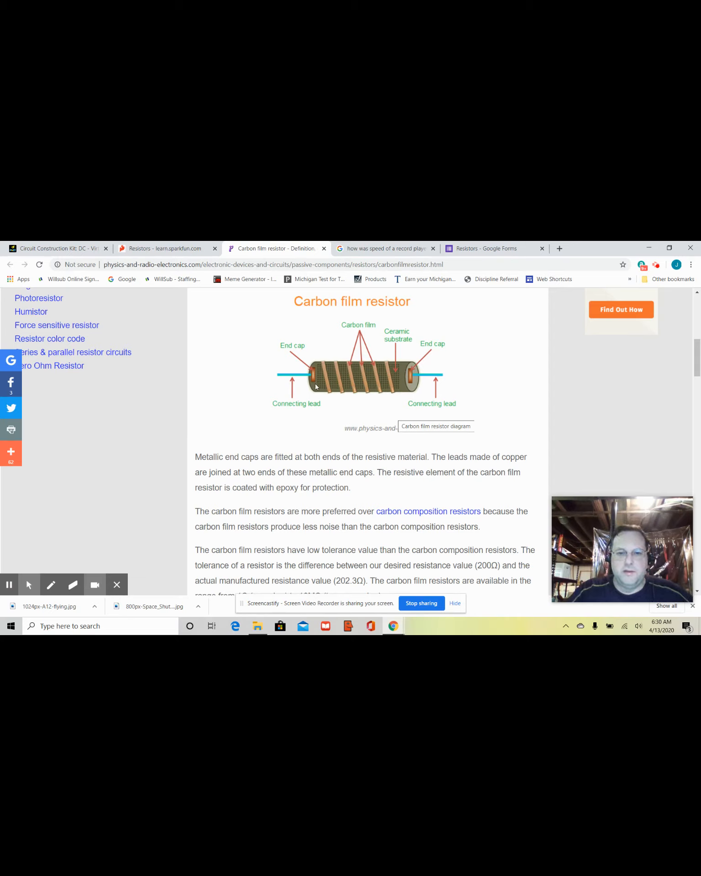
mouse_move(374, 394)
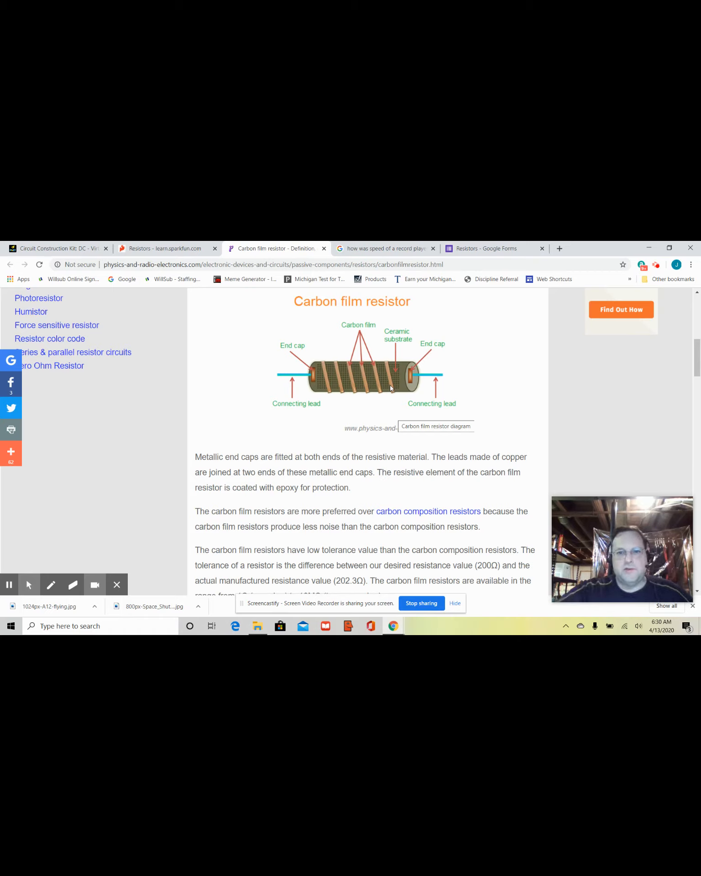
mouse_move(403, 400)
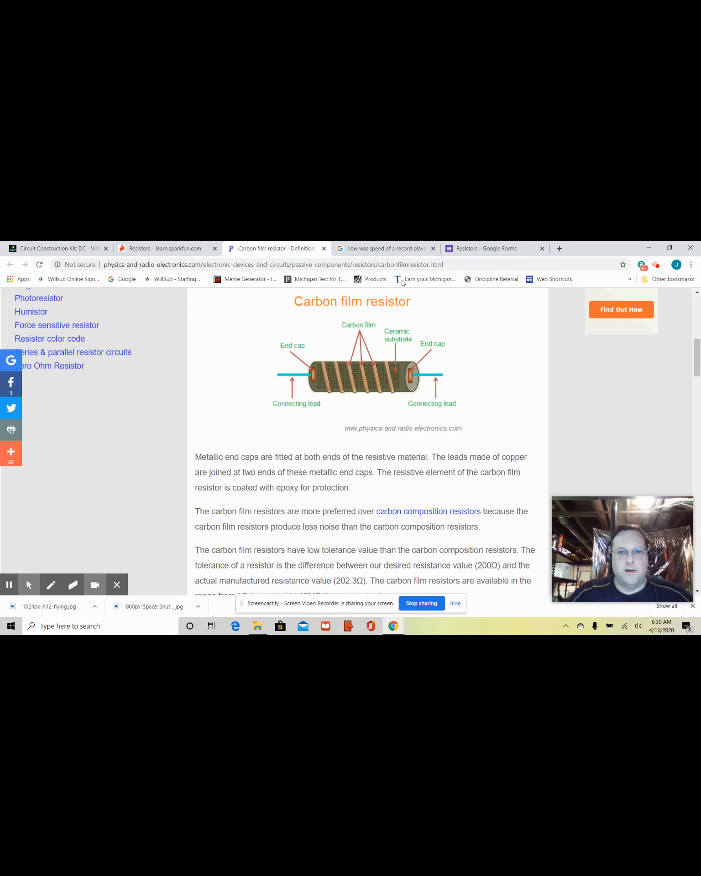
mouse_move(391, 386)
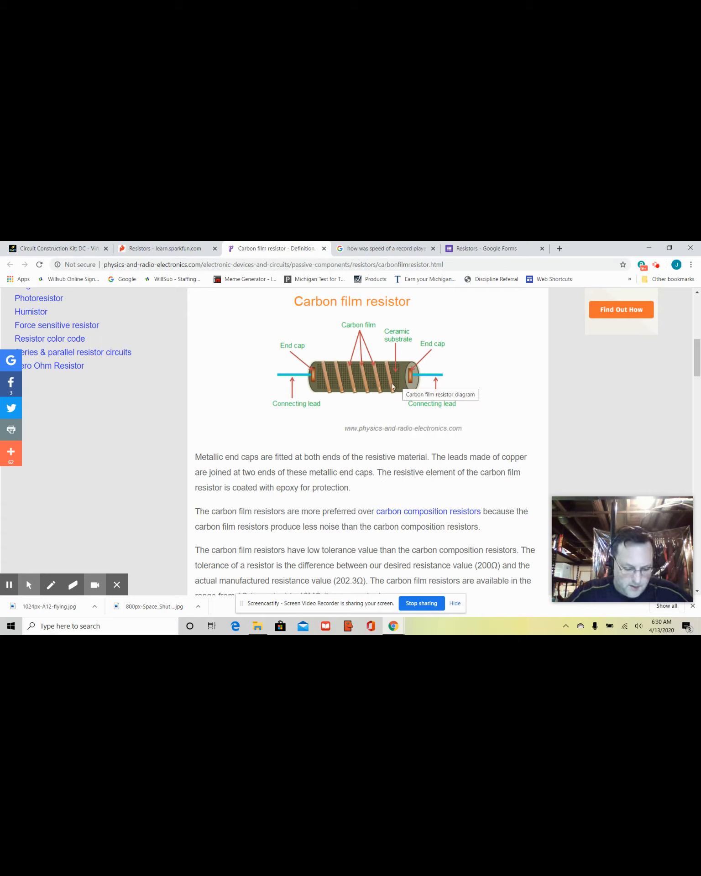
mouse_move(367, 421)
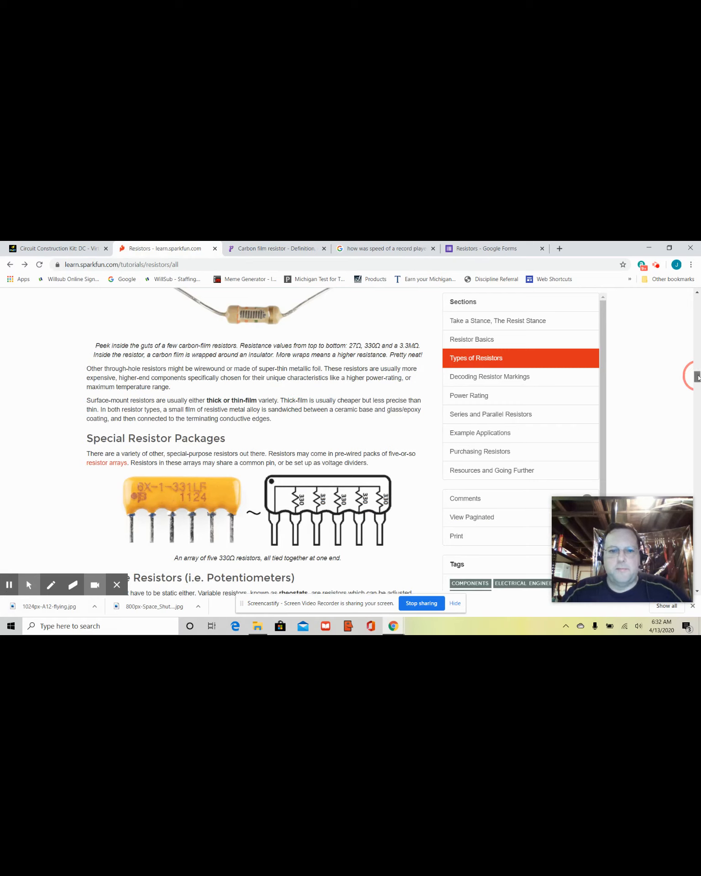
Step: Scroll the SparkFun tutorial down to the Variable Resistors (Potentiometers) section
scroll(down, 3)
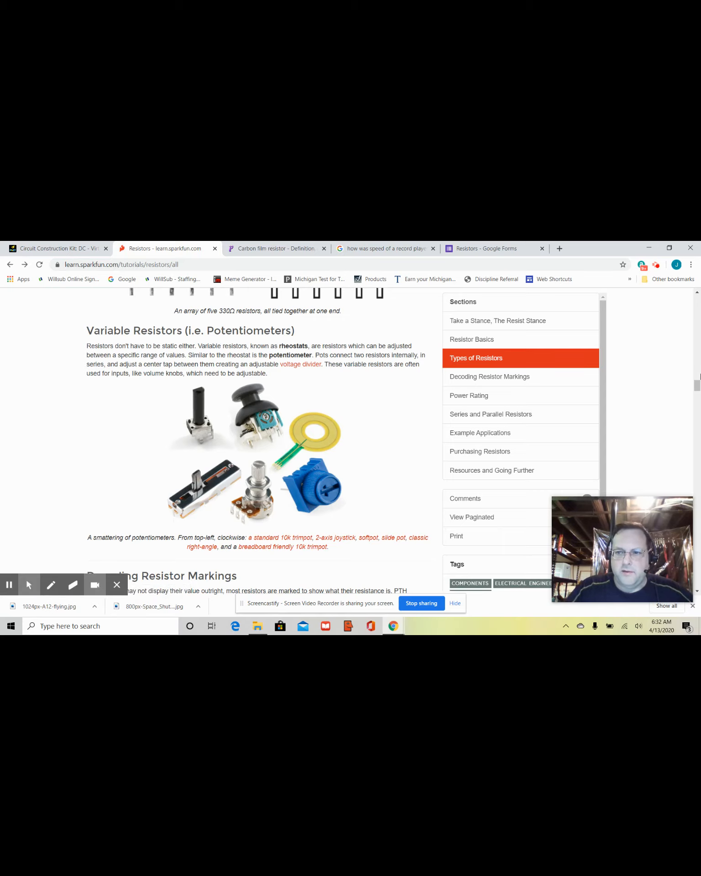
Step: Scroll past the color band decoding, color code table and calculator to Decoding Surface-Mount Markings
scroll(down, 3)
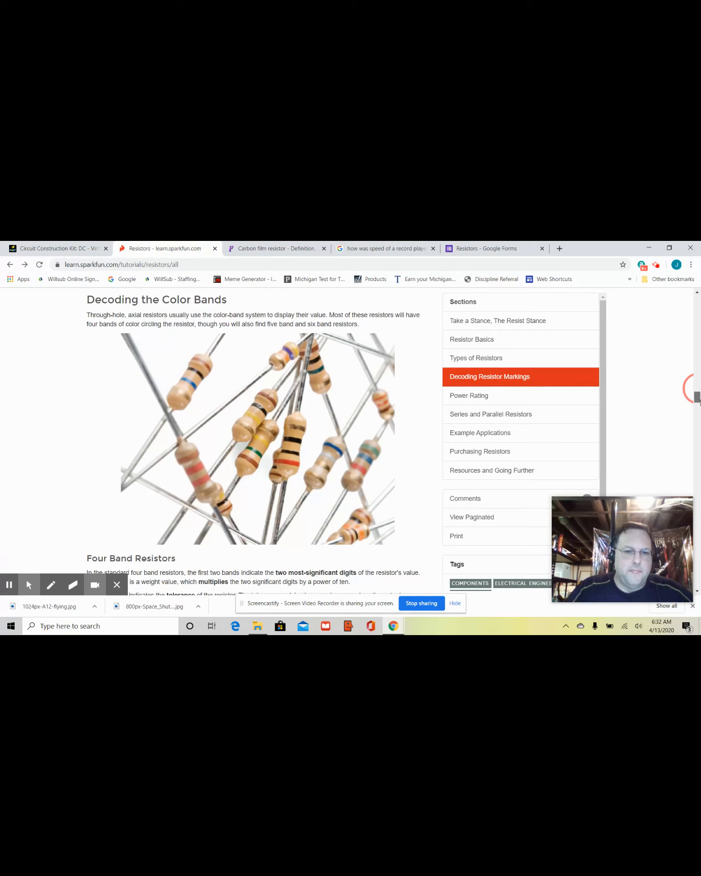
scroll(down, 3)
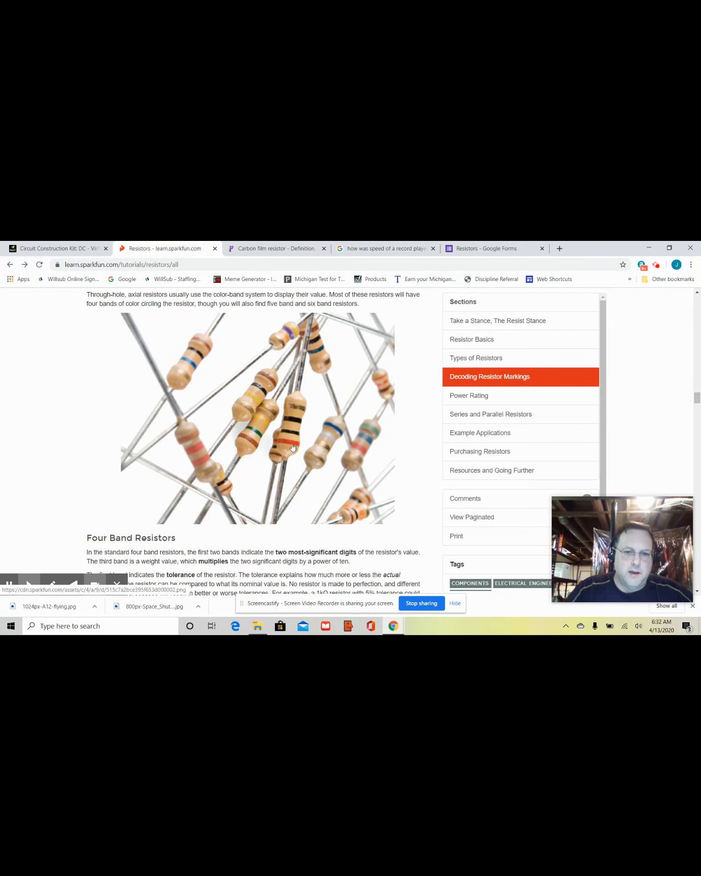
scroll(down, 3)
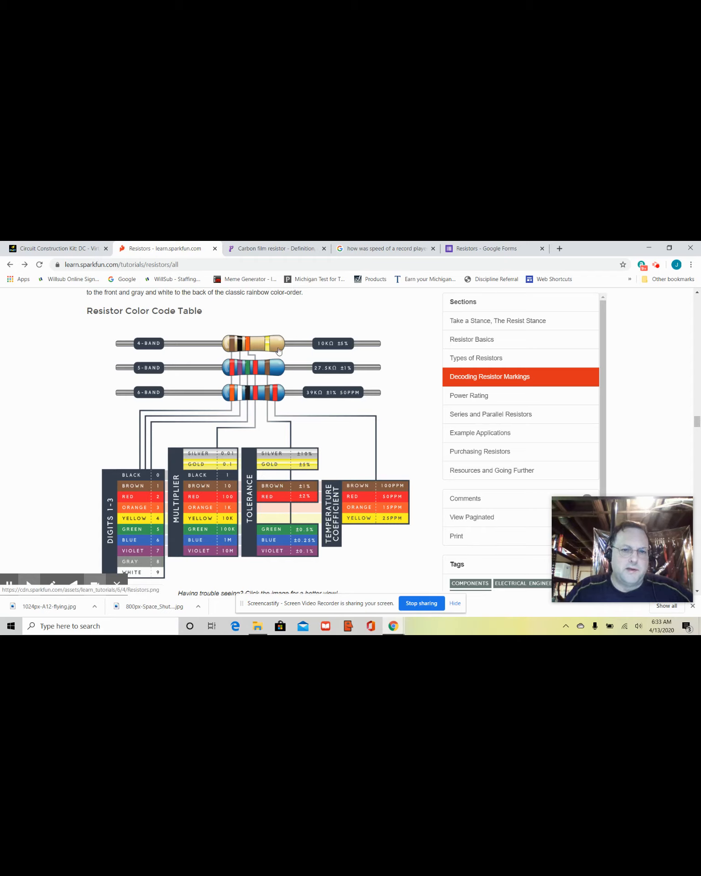
mouse_move(302, 366)
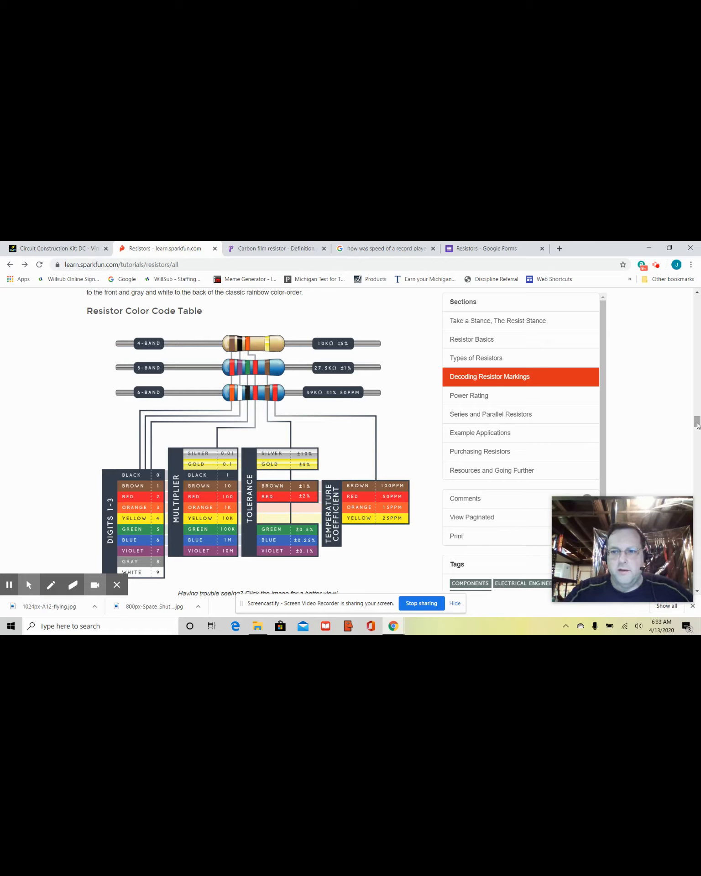
scroll(down, 3)
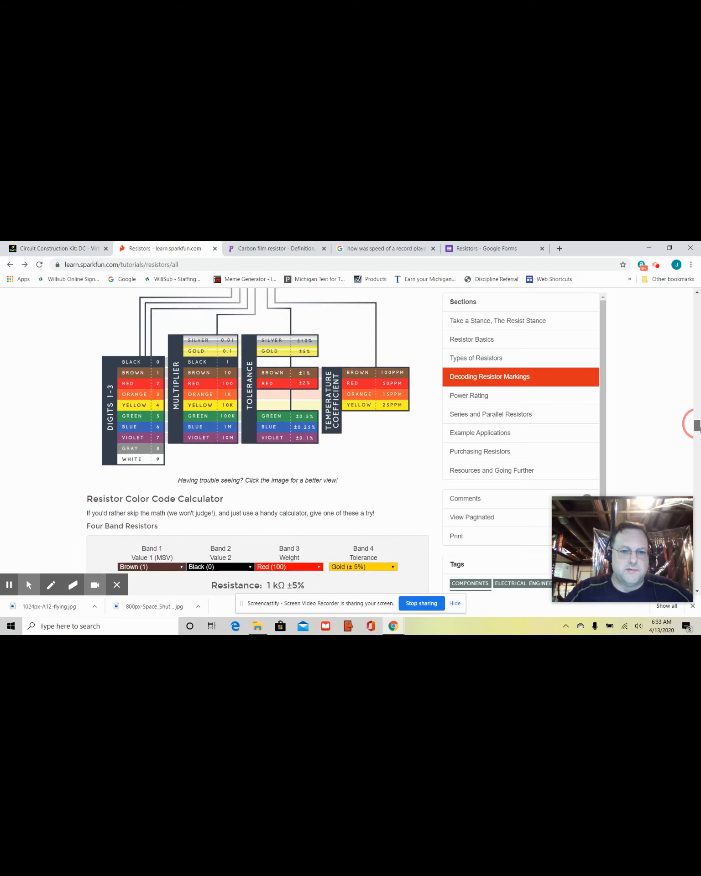
scroll(down, 3)
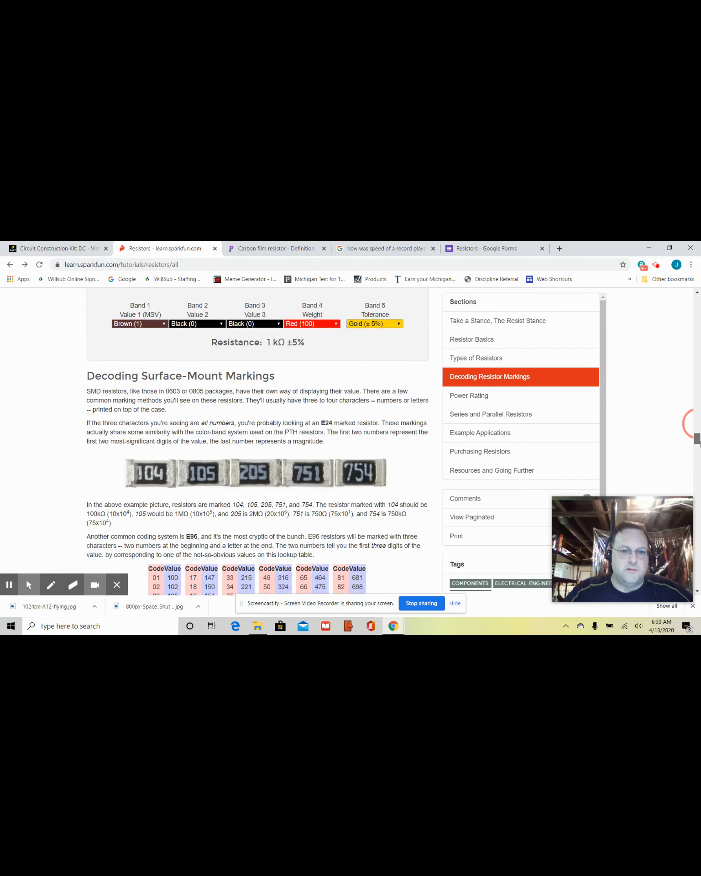
scroll(down, 3)
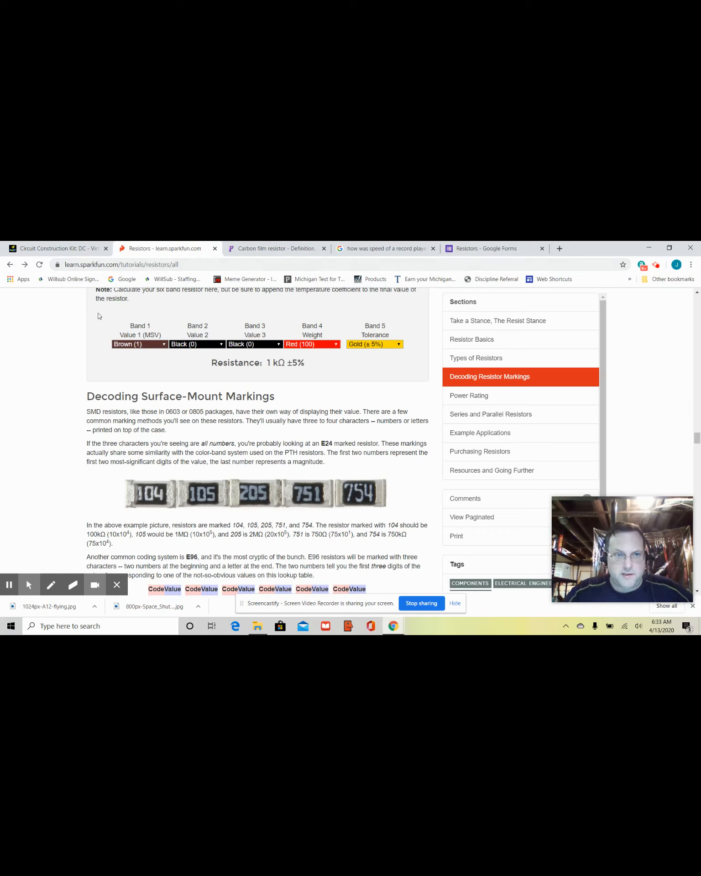
scroll(down, 3)
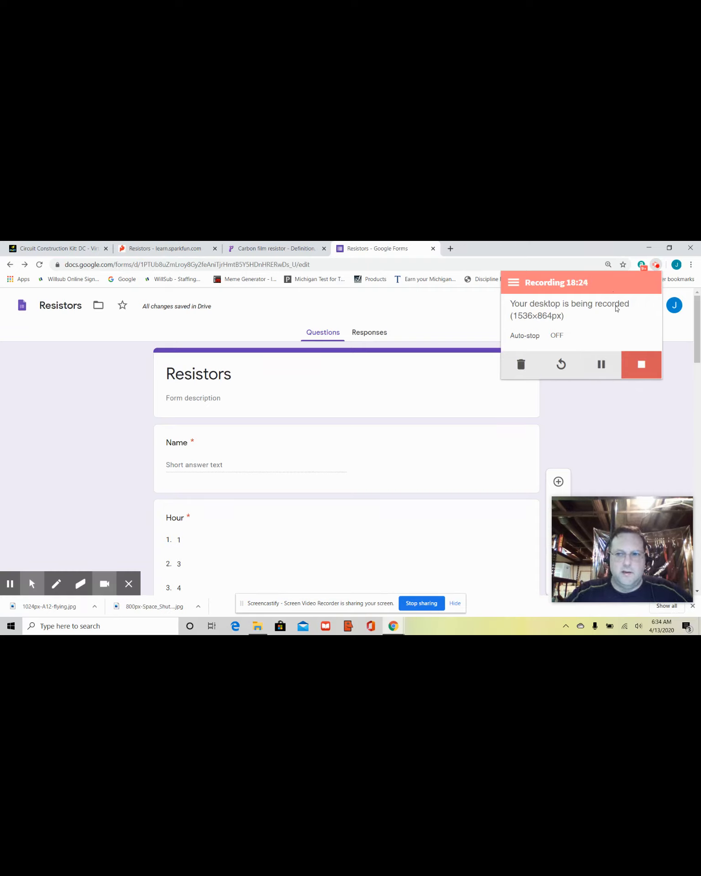
mouse_move(606, 316)
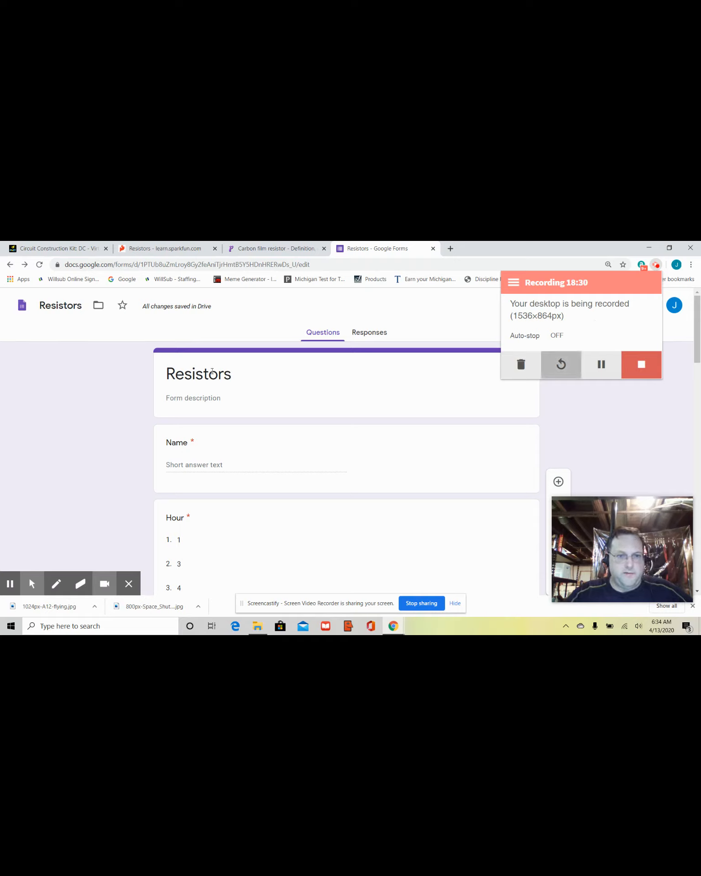
mouse_move(323, 389)
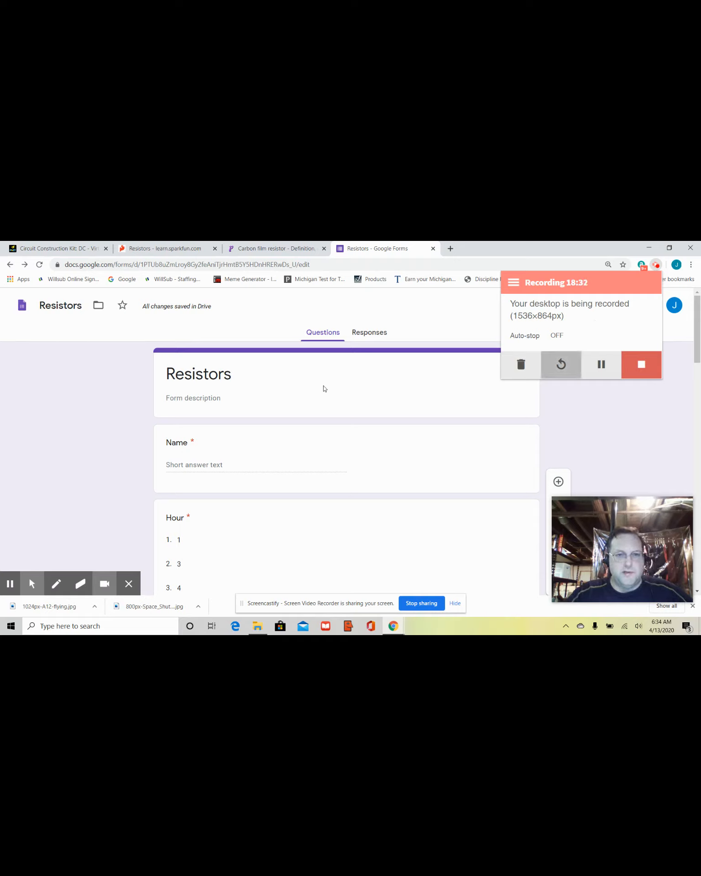